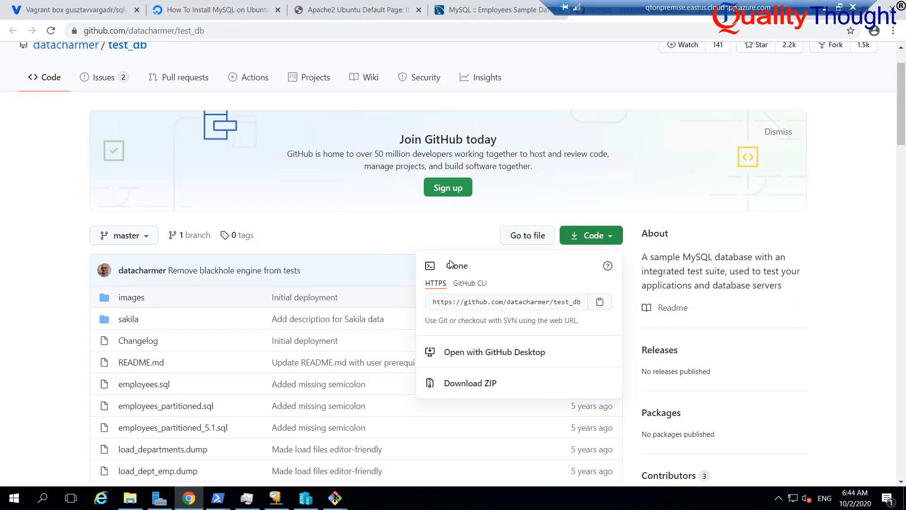
Switch to the MySQL Employees Sample Database guide and copy its storage_engine setting line.
{"action": "left_click", "coordinate": [491, 9]}
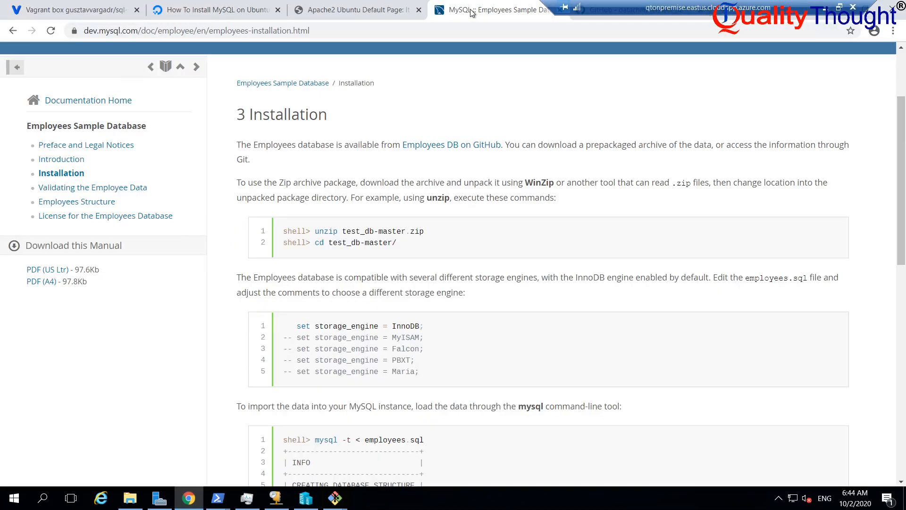
{"action": "mouse_move", "coordinate": [424, 323]}
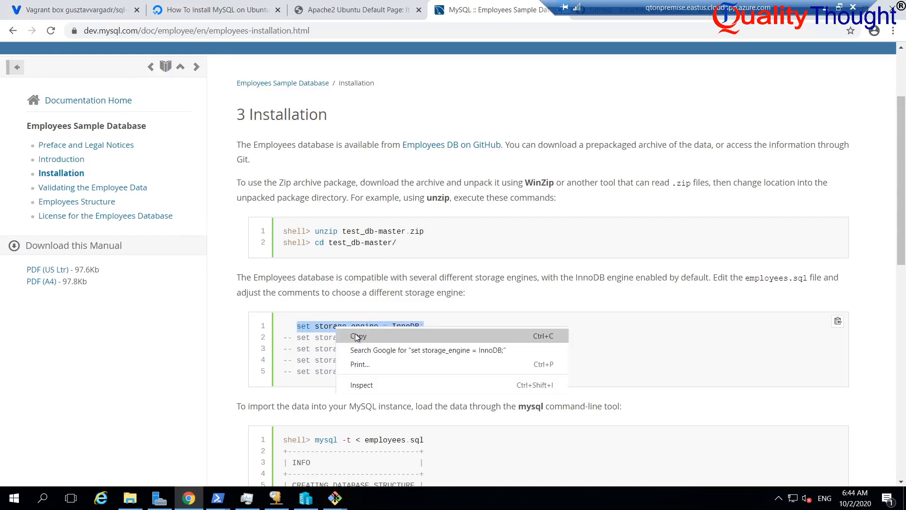
{"action": "left_click", "coordinate": [334, 497]}
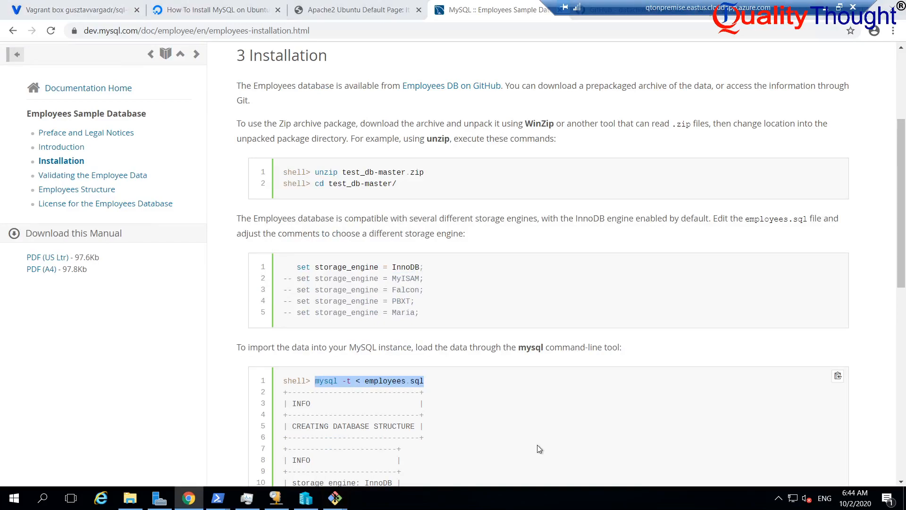
Run 'mysql -t < employees.sql', get ERROR 1045 access denied, and recall the command.
{"action": "left_click", "coordinate": [334, 496]}
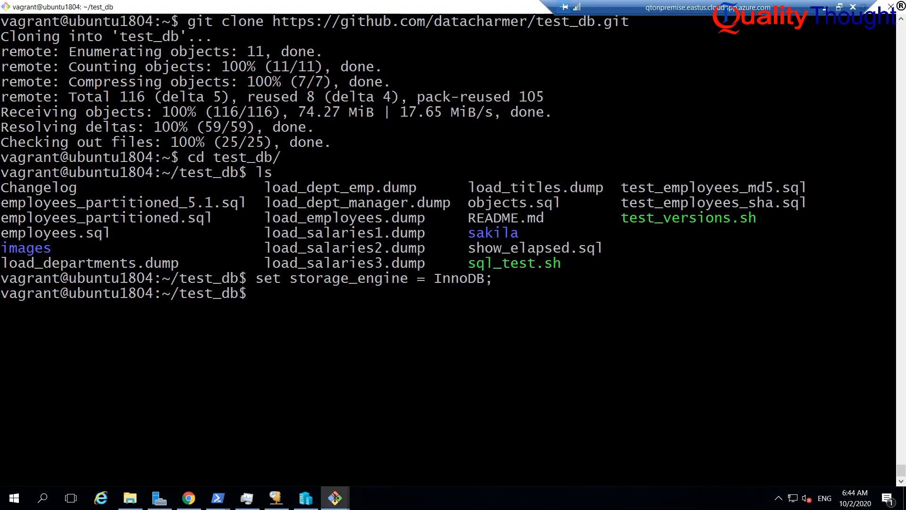
{"action": "type", "text": "mysql -t < employees.sql"}
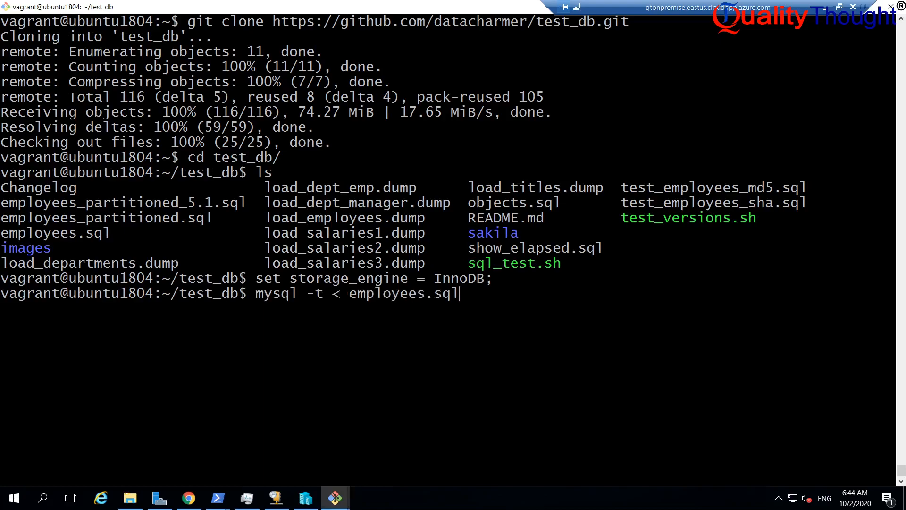
{"action": "key", "text": "Return"}
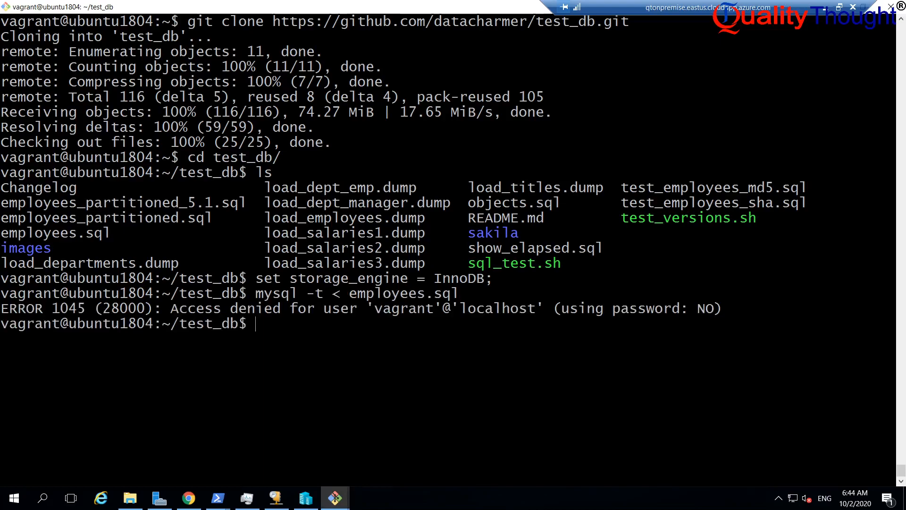
{"action": "type", "text": "mysql -t < employees.sql"}
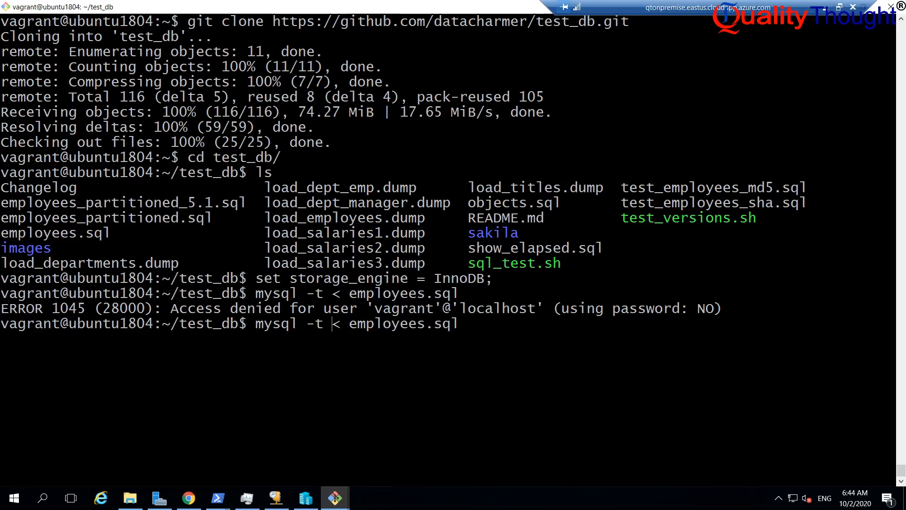
Search Google in a new tab for the mysql -t -u option.
{"action": "left_click", "coordinate": [188, 497]}
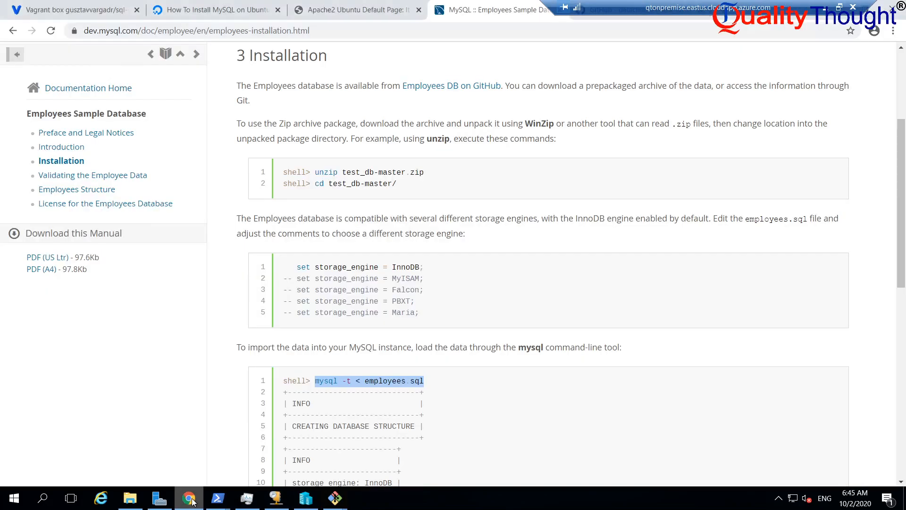
{"action": "scroll", "scroll_direction": "down", "scroll_amount": 3}
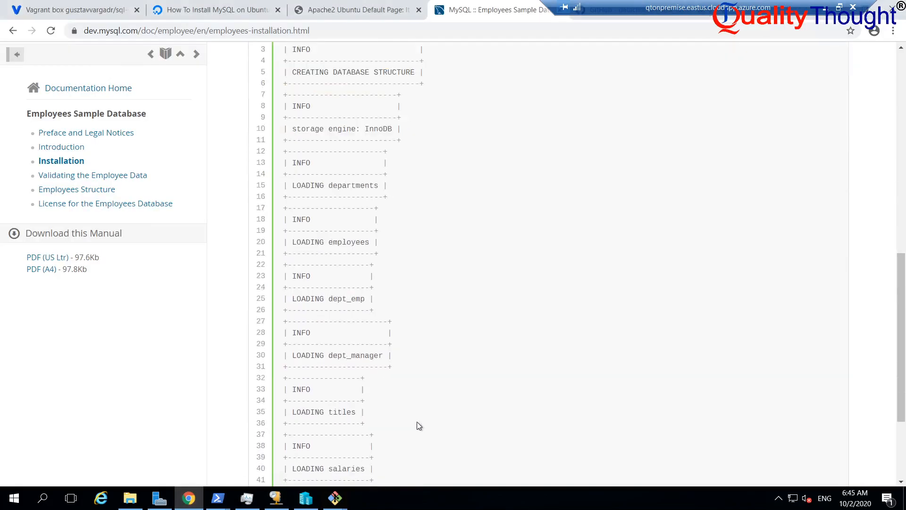
{"action": "scroll", "scroll_direction": "up", "scroll_amount": 3}
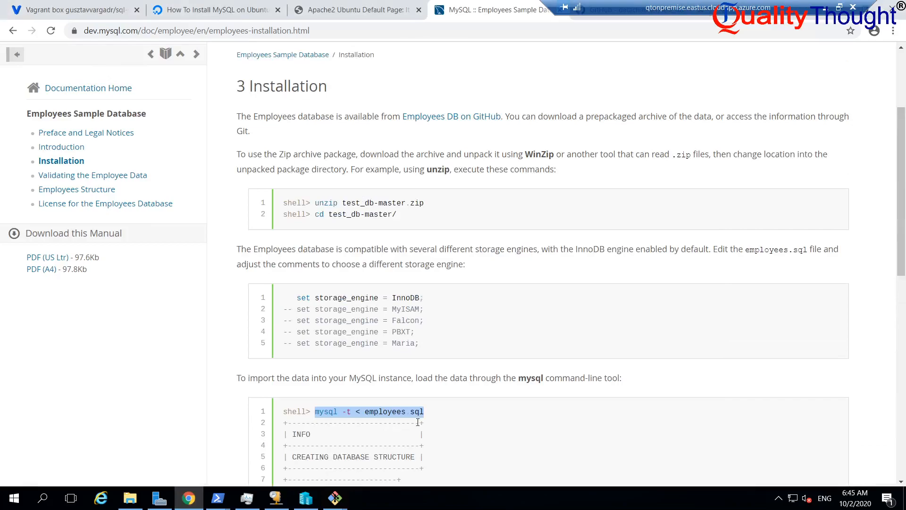
{"action": "left_click", "coordinate": [352, 10]}
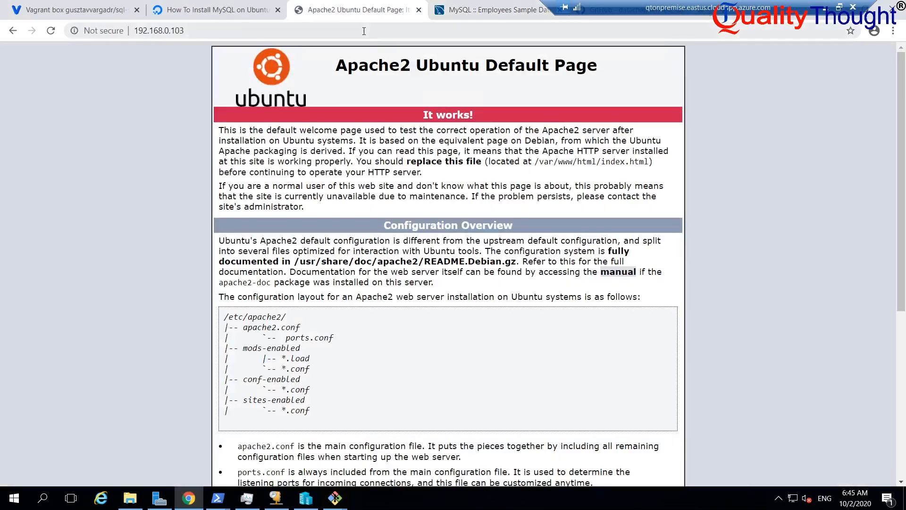
{"action": "type", "text": "mysql -t"}
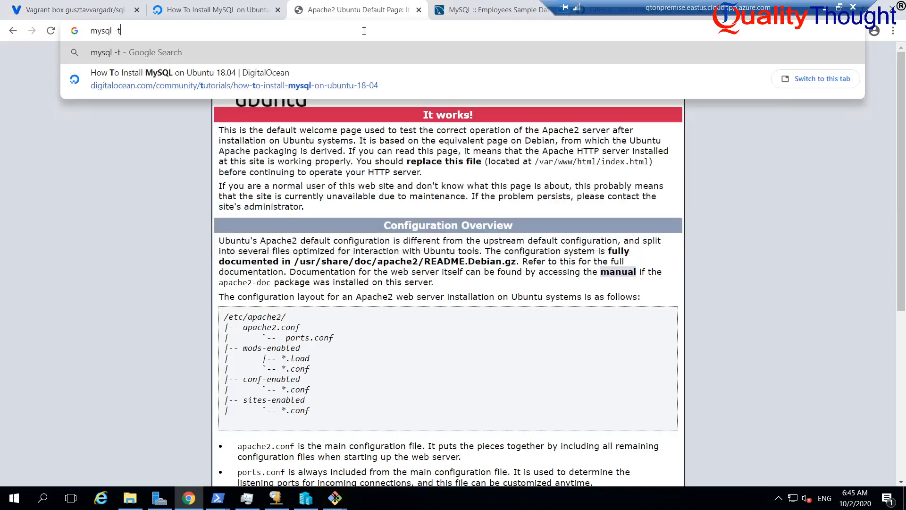
{"action": "type", "text": "-"}
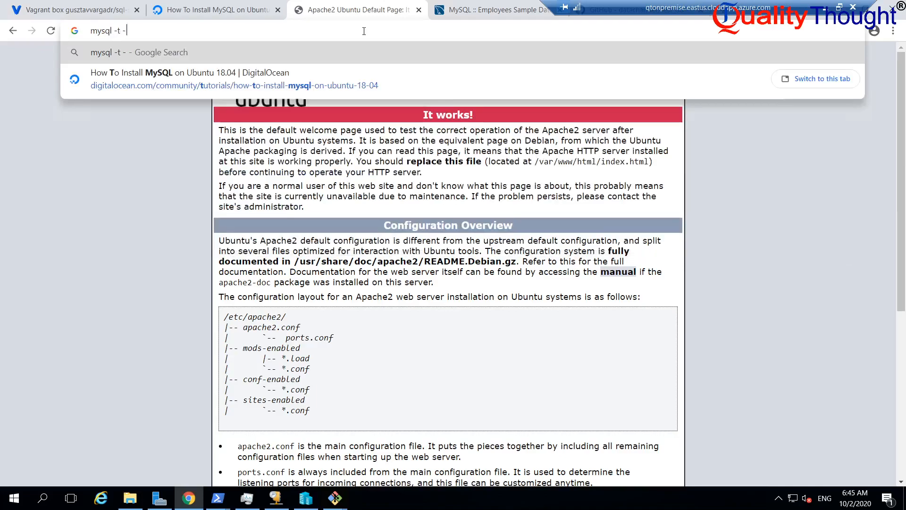
{"action": "key", "text": "Return"}
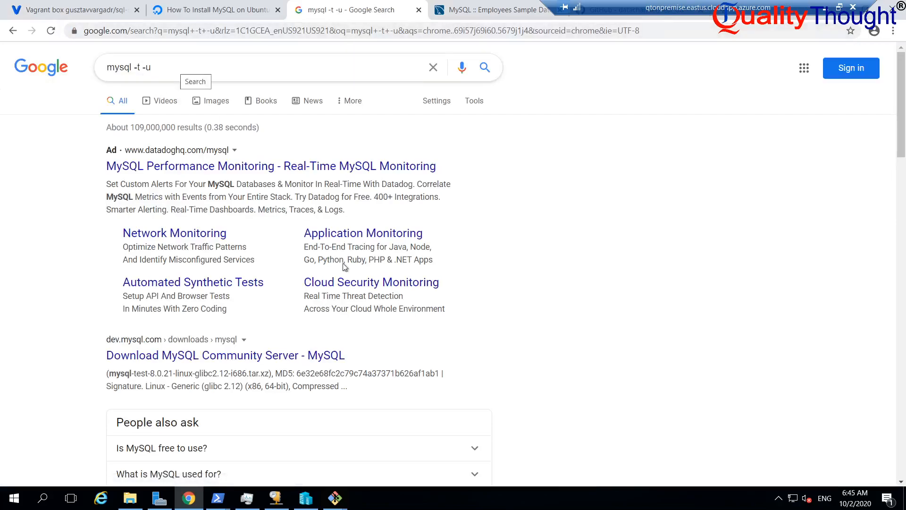
Search 'import mysql with username and password' and open the root-user import article.
{"action": "scroll", "scroll_direction": "down", "scroll_amount": 3}
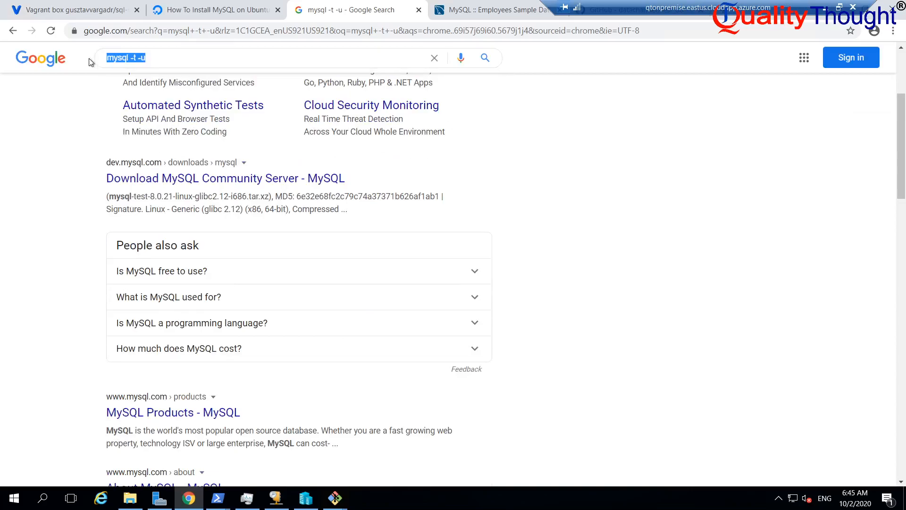
{"action": "type", "text": "import"}
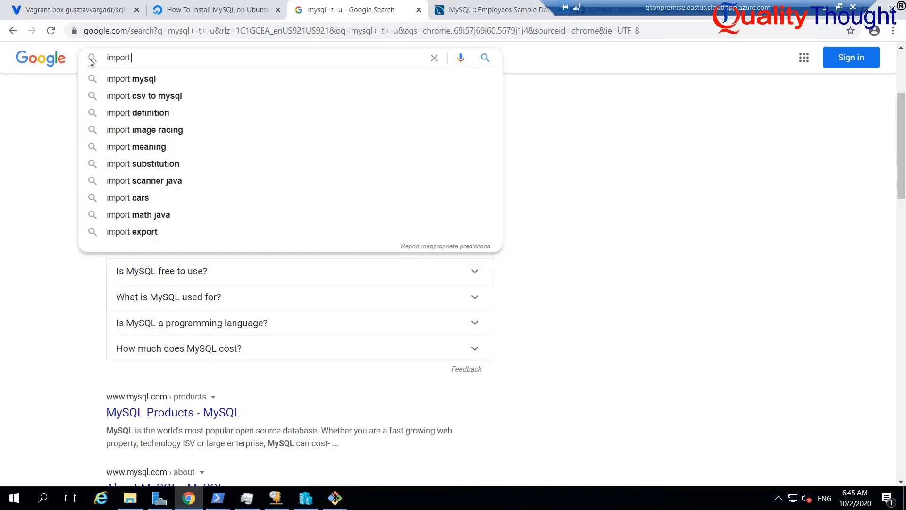
{"action": "type", "text": "mysql with"}
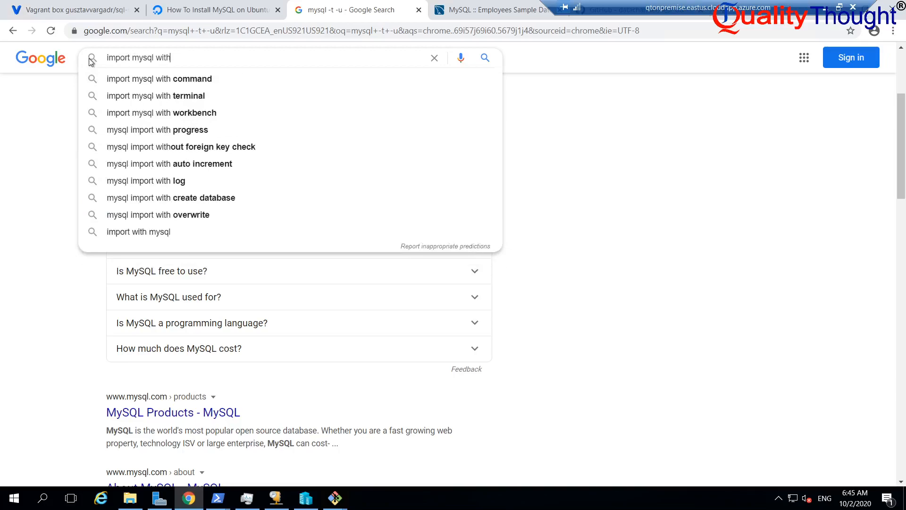
{"action": "type", "text": "user"}
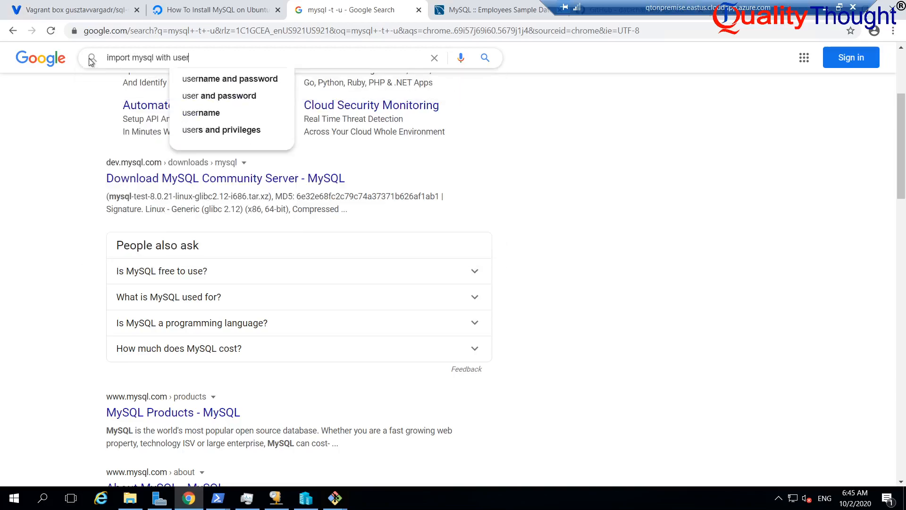
{"action": "left_click", "coordinate": [230, 79]}
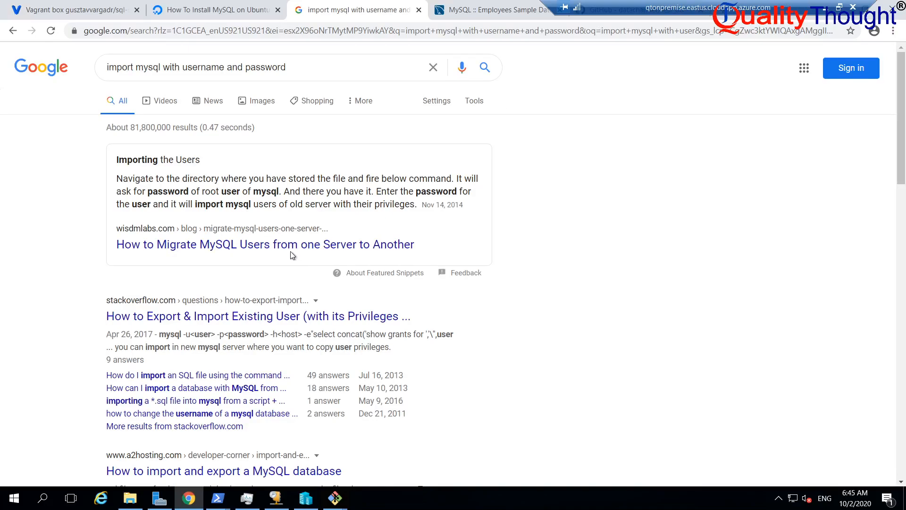
{"action": "left_click", "coordinate": [265, 244]}
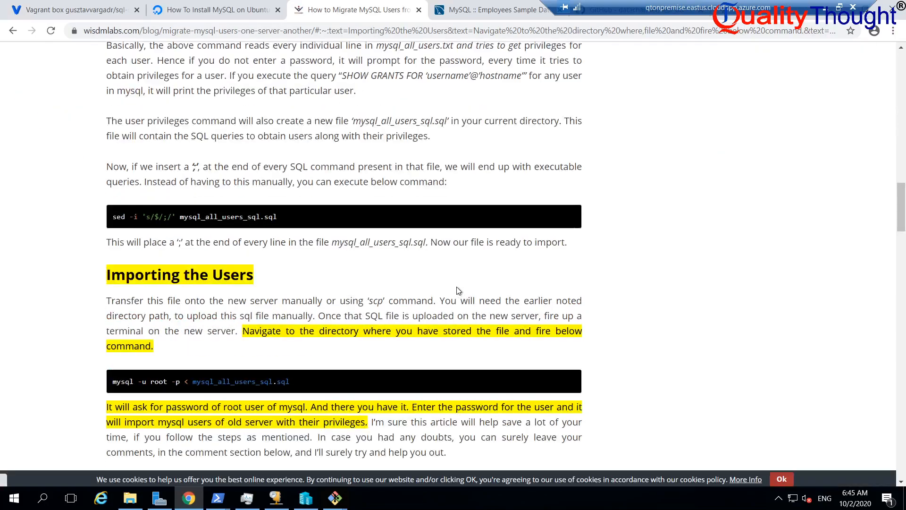
{"action": "mouse_move", "coordinate": [197, 368]}
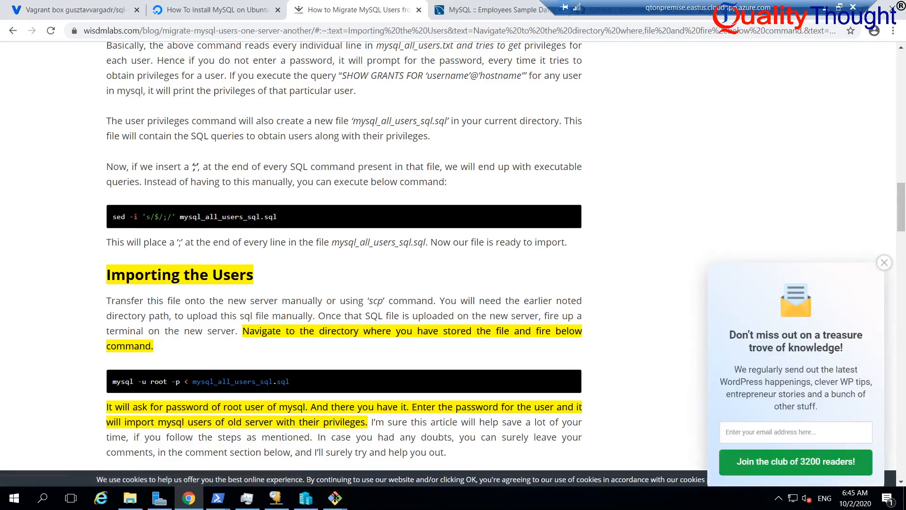
{"action": "key", "text": "alt+tab"}
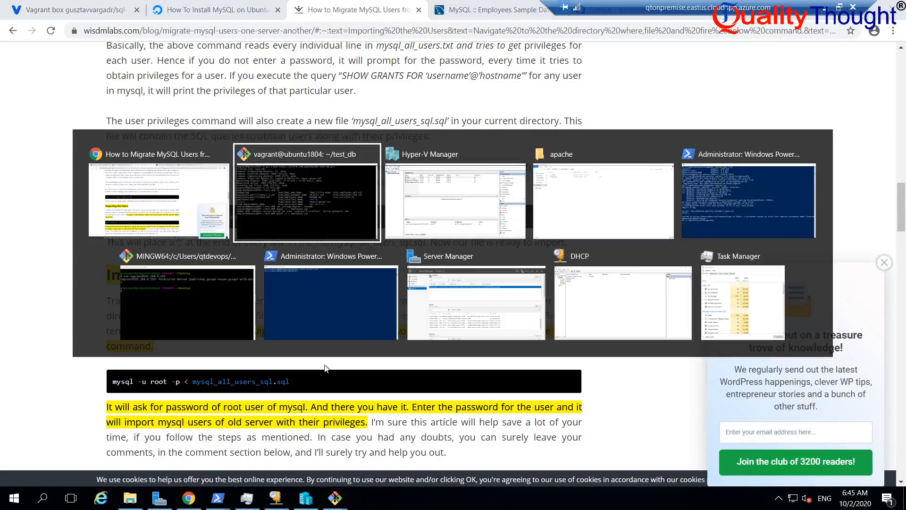
Rerun the employees.sql import with '-u root -p' and enter the password.
{"action": "left_click", "coordinate": [306, 191]}
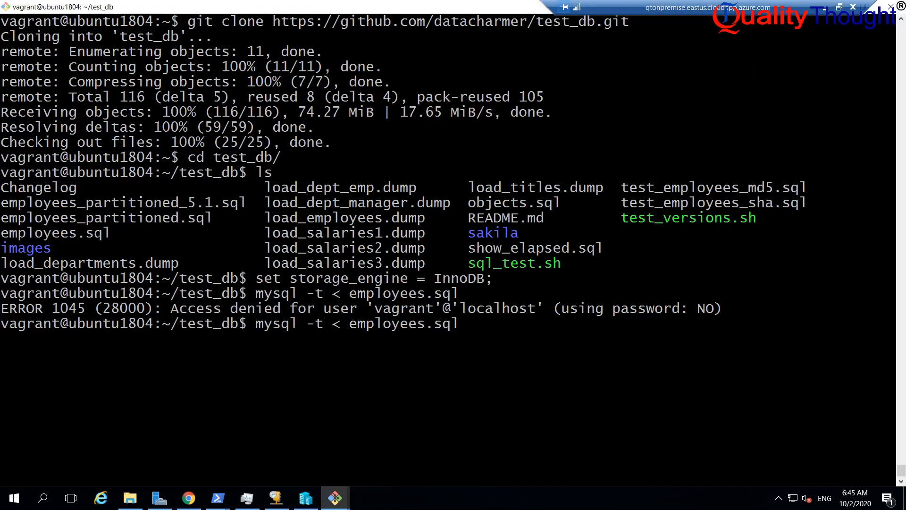
{"action": "type", "text": "-u"}
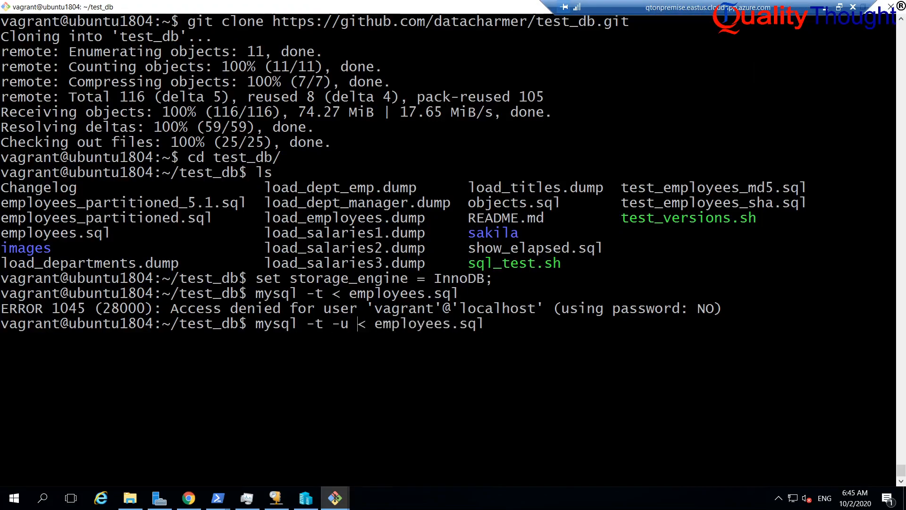
{"action": "type", "text": "root -"}
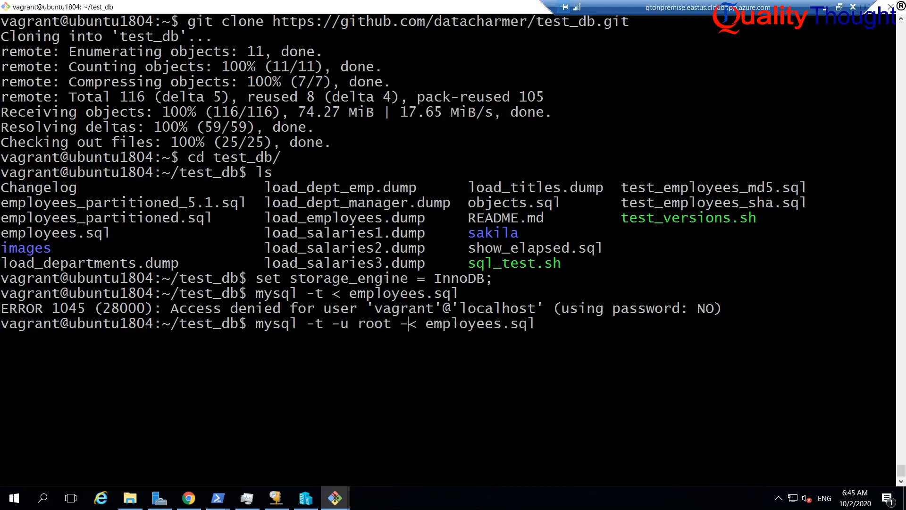
{"action": "type", "text": "p"}
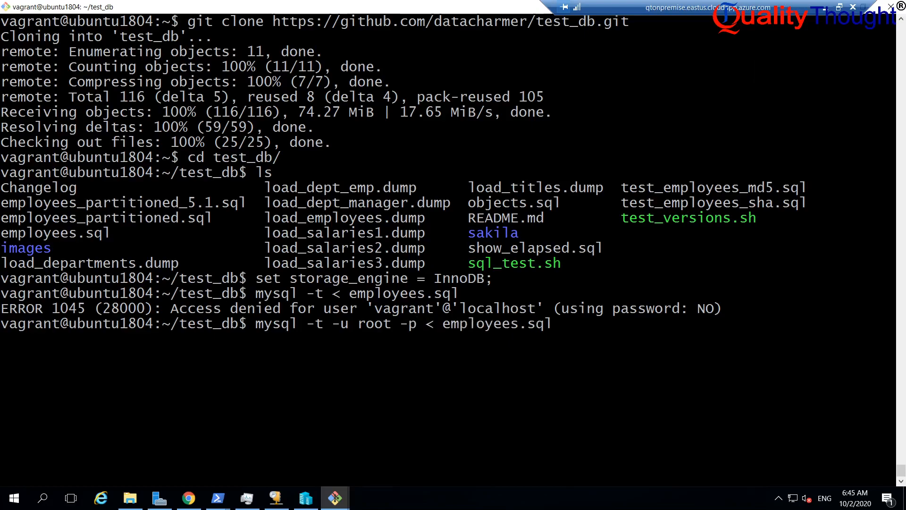
{"action": "key", "text": "Return"}
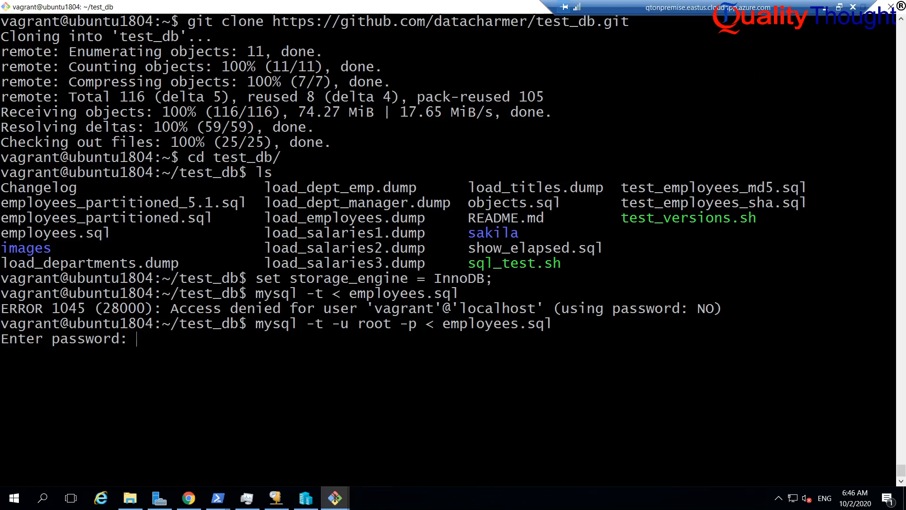
{"action": "key", "text": "Return"}
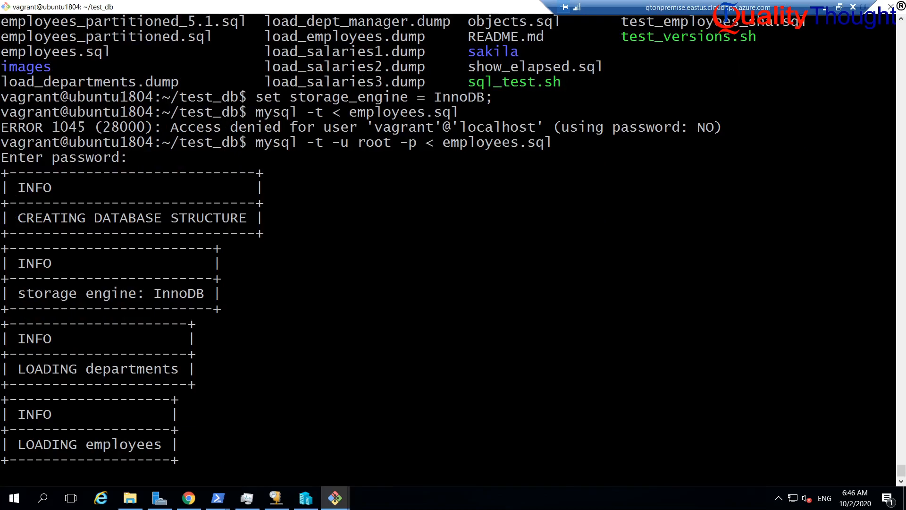
Watch the import load departments, employees, titles and salaries, then return to Chrome.
{"action": "scroll", "scroll_direction": "down", "scroll_amount": 3}
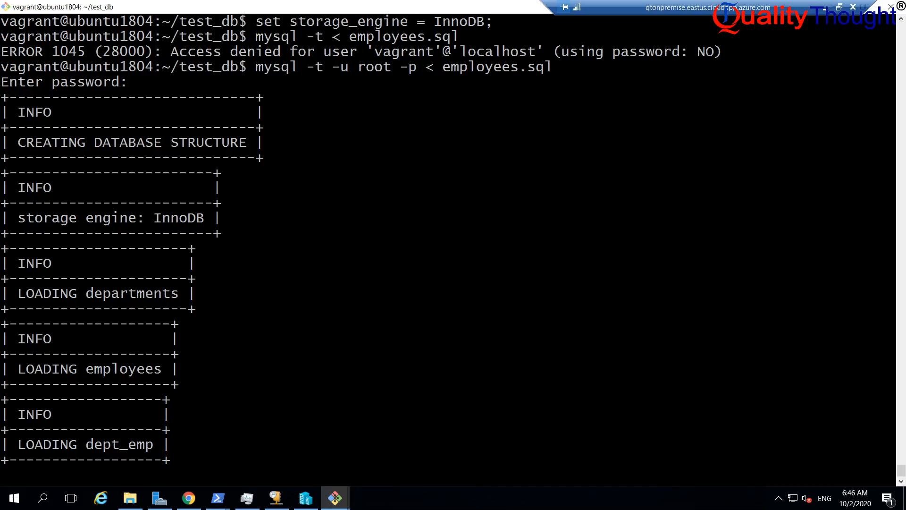
{"action": "scroll", "scroll_direction": "down", "scroll_amount": 3}
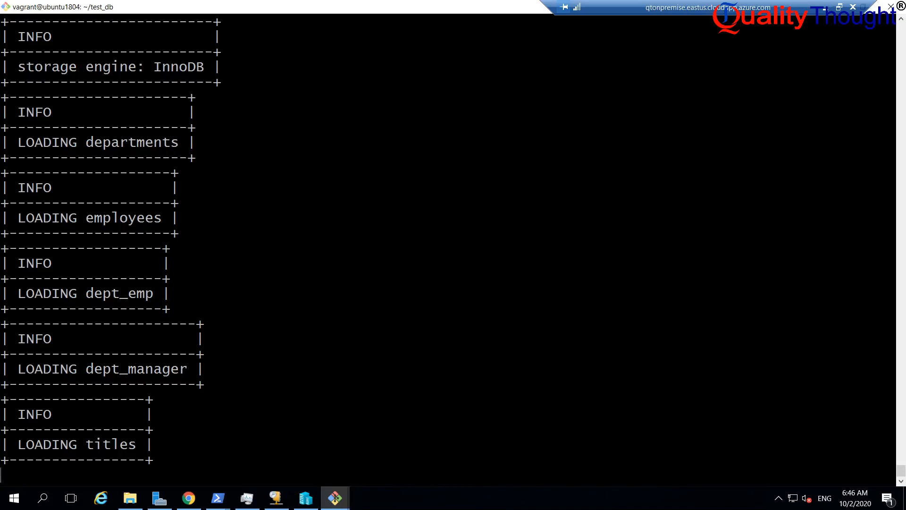
{"action": "scroll", "scroll_direction": "down", "scroll_amount": 3}
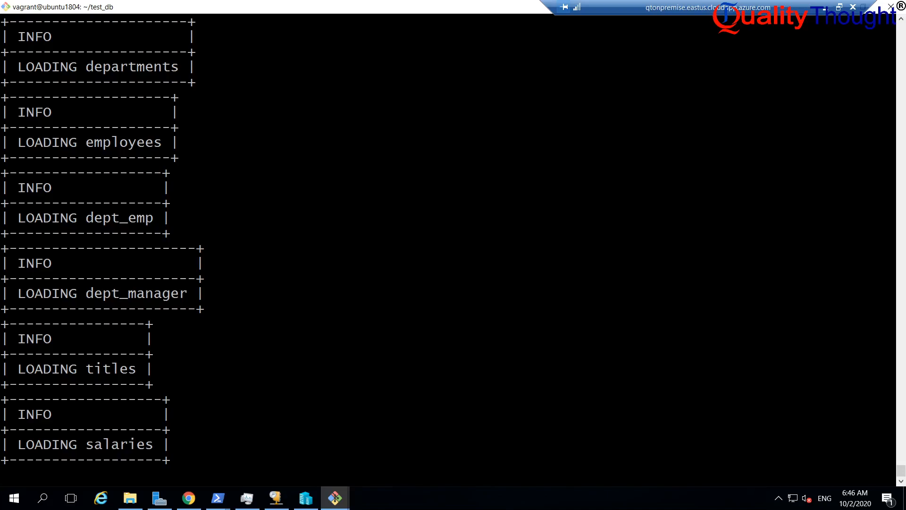
{"action": "left_click", "coordinate": [188, 498]}
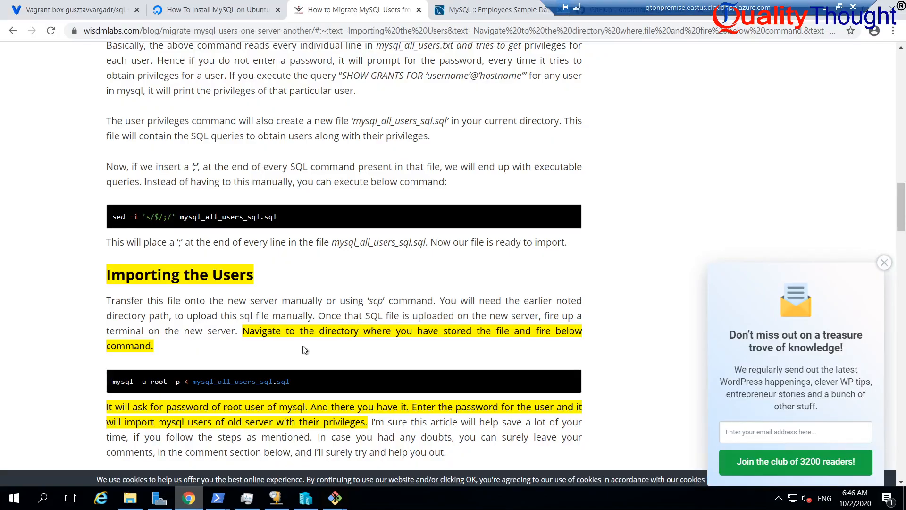
Browse the Employees installation and validation docs, open Employees Structure, then check the terminal.
{"action": "scroll", "scroll_direction": "up", "scroll_amount": 3}
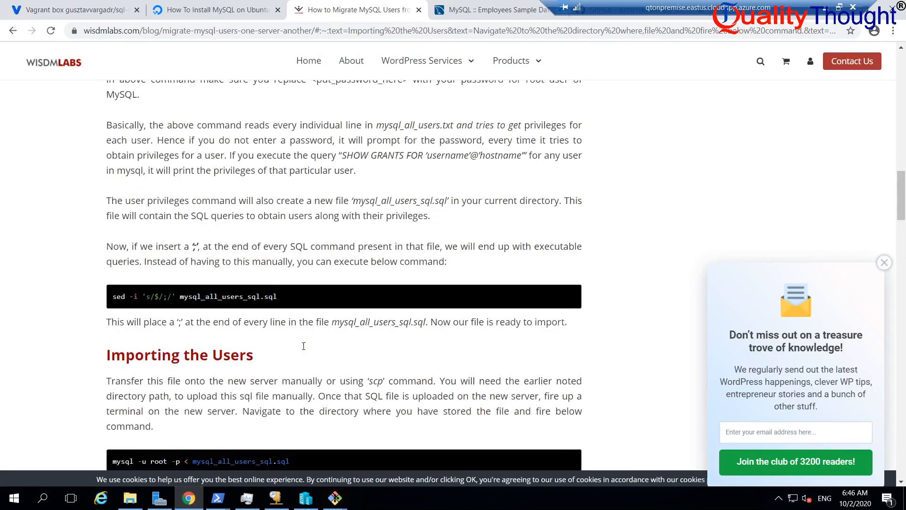
{"action": "left_click", "coordinate": [491, 10]}
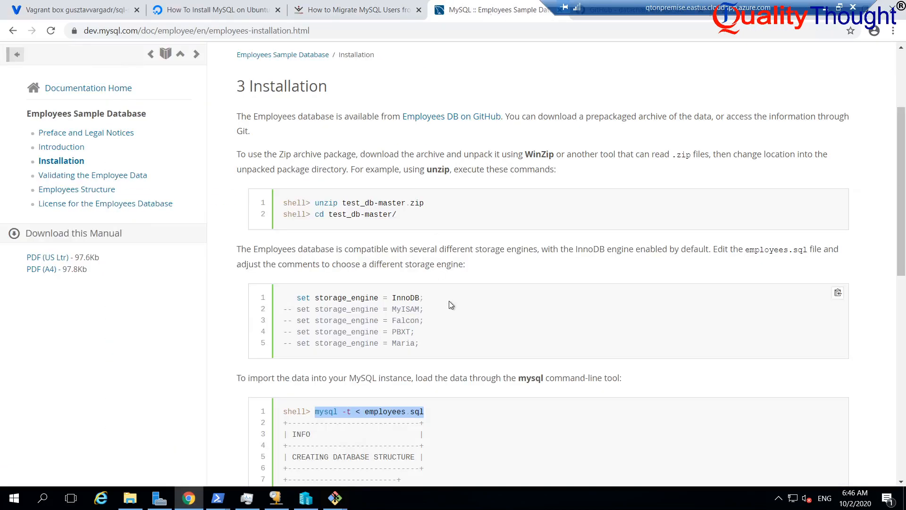
{"action": "scroll", "scroll_direction": "down", "scroll_amount": 3}
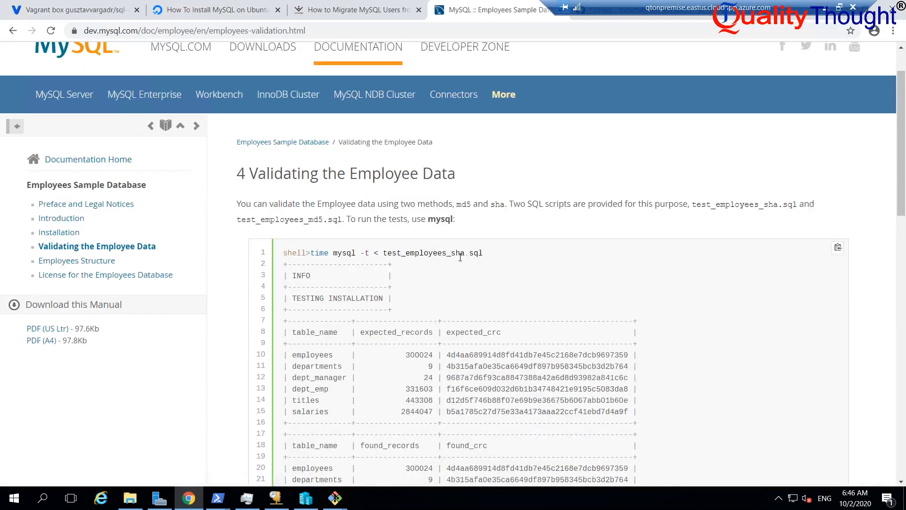
{"action": "scroll", "scroll_direction": "down", "scroll_amount": 3}
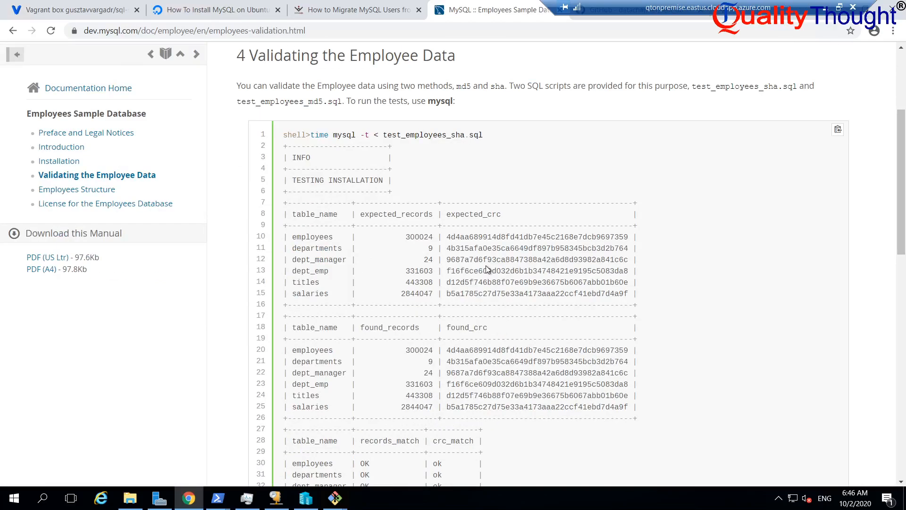
{"action": "scroll", "scroll_direction": "down", "scroll_amount": 3}
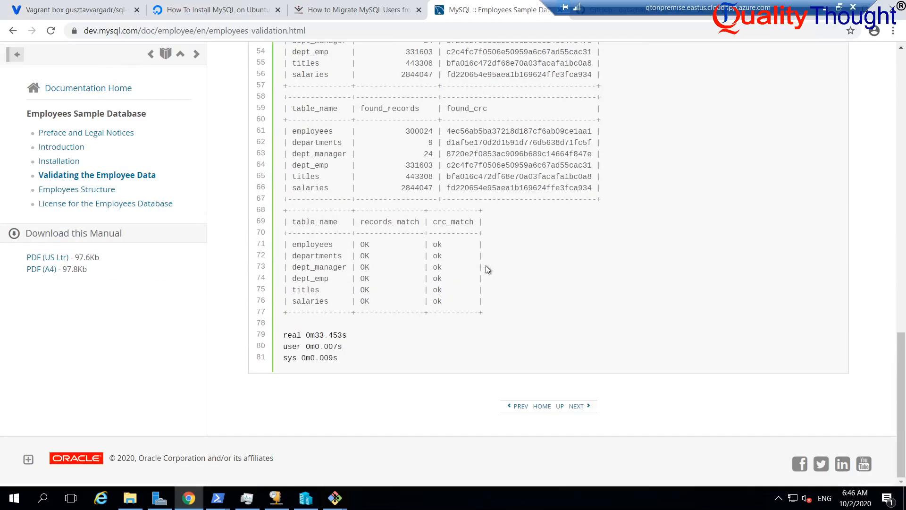
{"action": "mouse_move", "coordinate": [76, 190]}
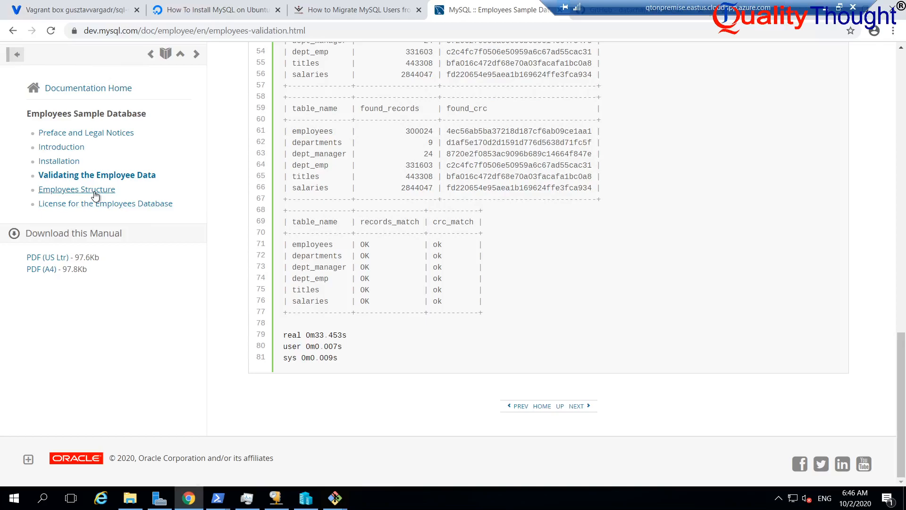
{"action": "left_click", "coordinate": [77, 189]}
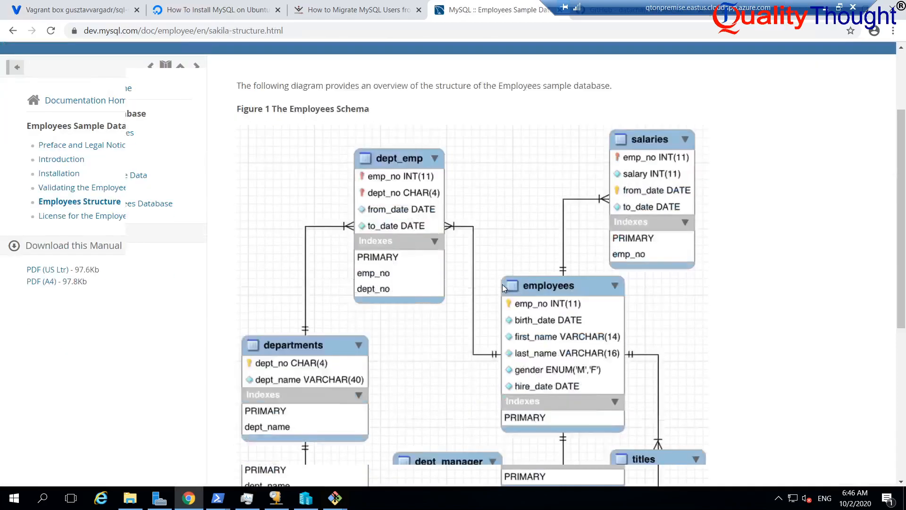
{"action": "scroll", "scroll_direction": "down", "scroll_amount": 3}
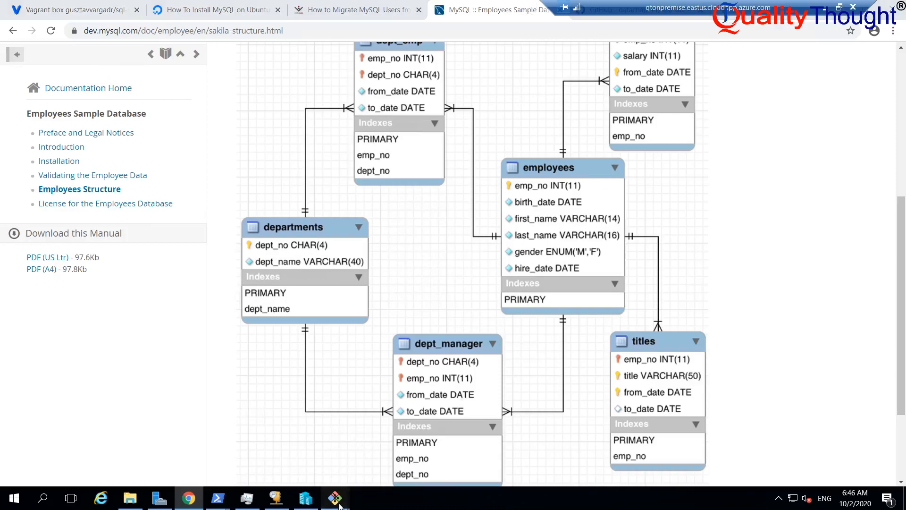
{"action": "left_click", "coordinate": [334, 498]}
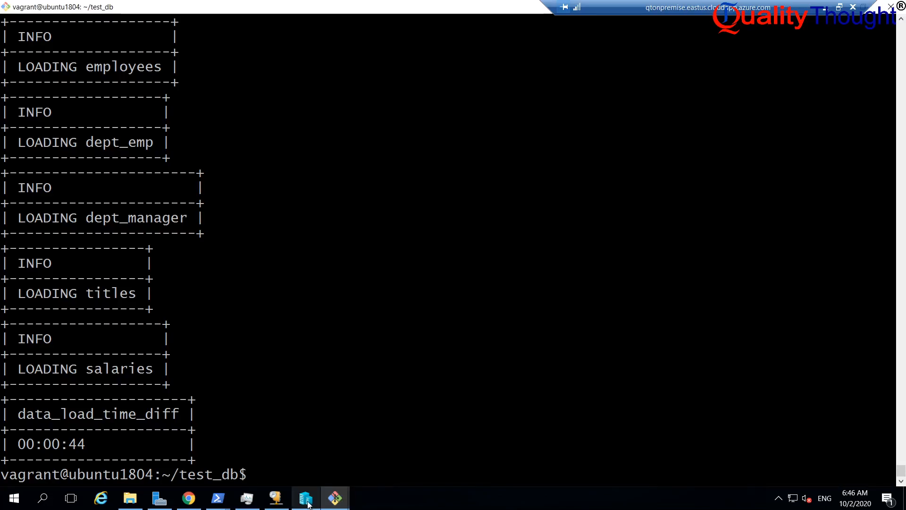
{"action": "mouse_move", "coordinate": [305, 498]}
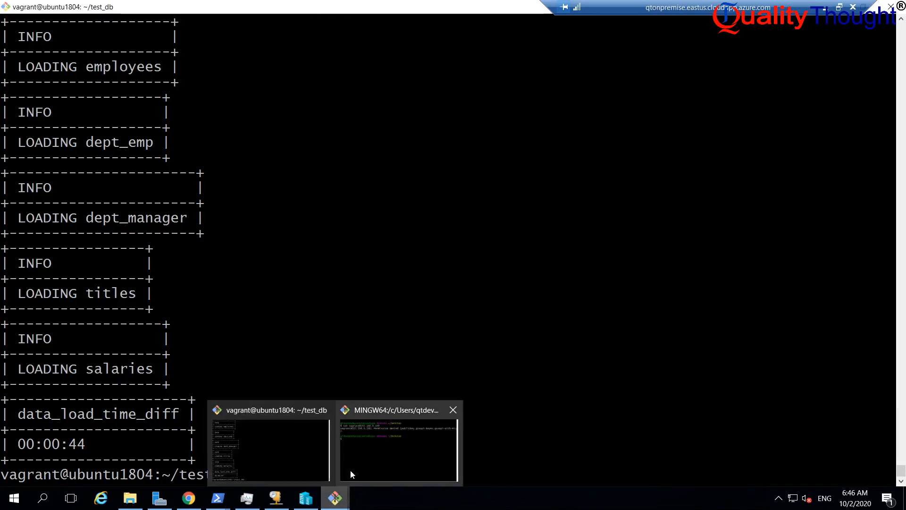
{"action": "mouse_move", "coordinate": [325, 410]}
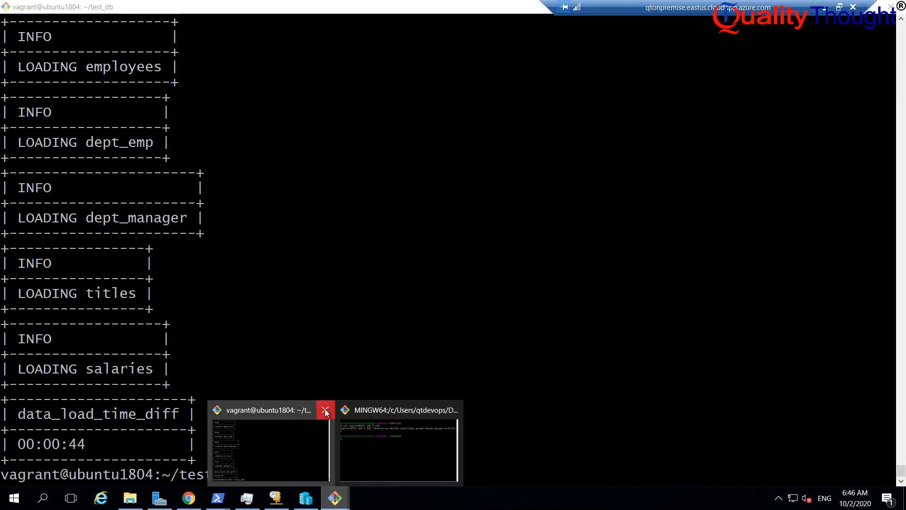
Close the vagrant terminal window after the 44-second load and switch to Hyper-V Manager.
{"action": "left_click", "coordinate": [325, 410]}
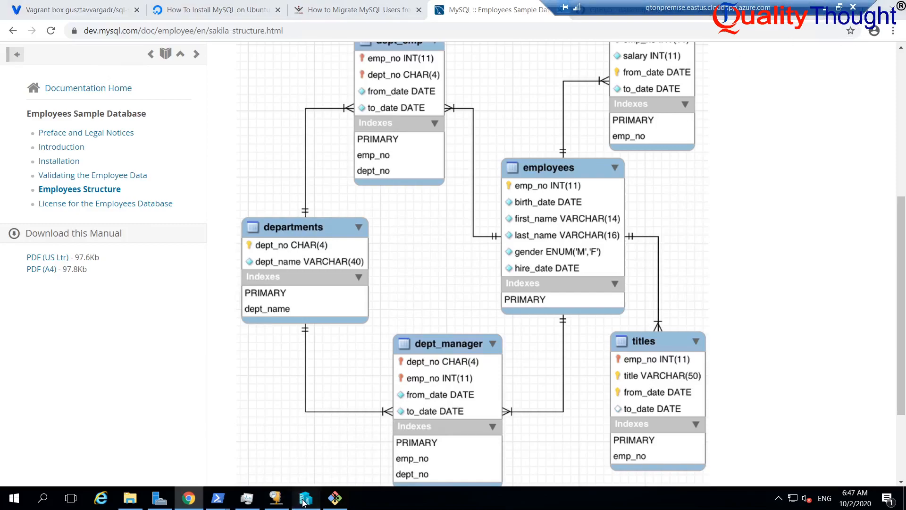
{"action": "left_click", "coordinate": [305, 497]}
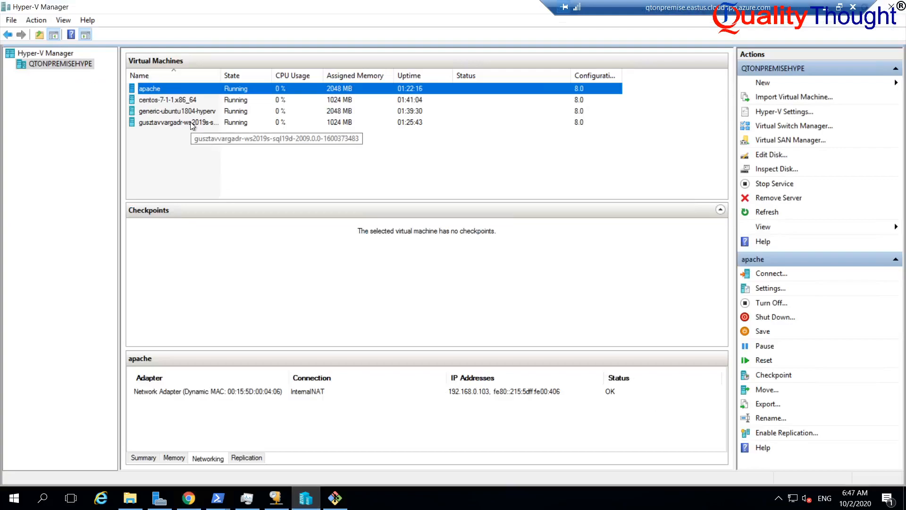
Connect to the gusztavvargadr VM, send Ctrl+Alt+Delete, sign in, and maximize the window.
{"action": "left_click", "coordinate": [177, 122]}
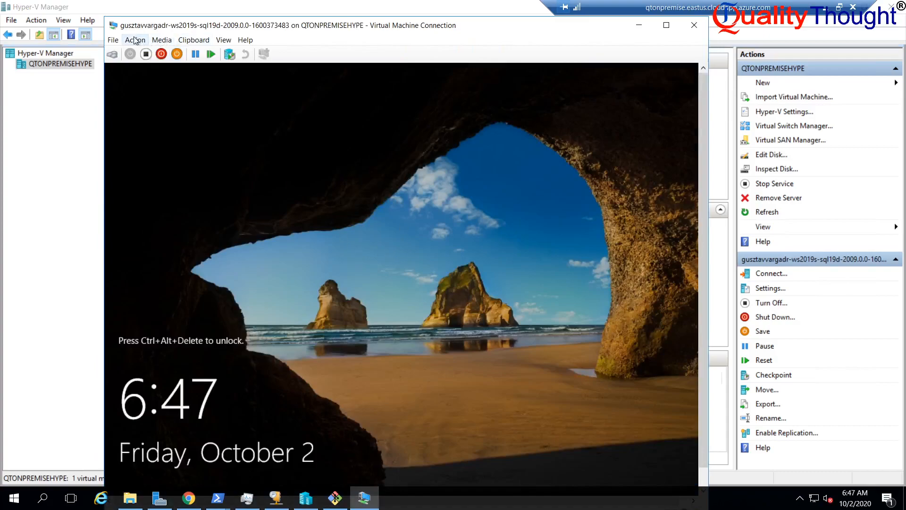
{"action": "left_click", "coordinate": [135, 39]}
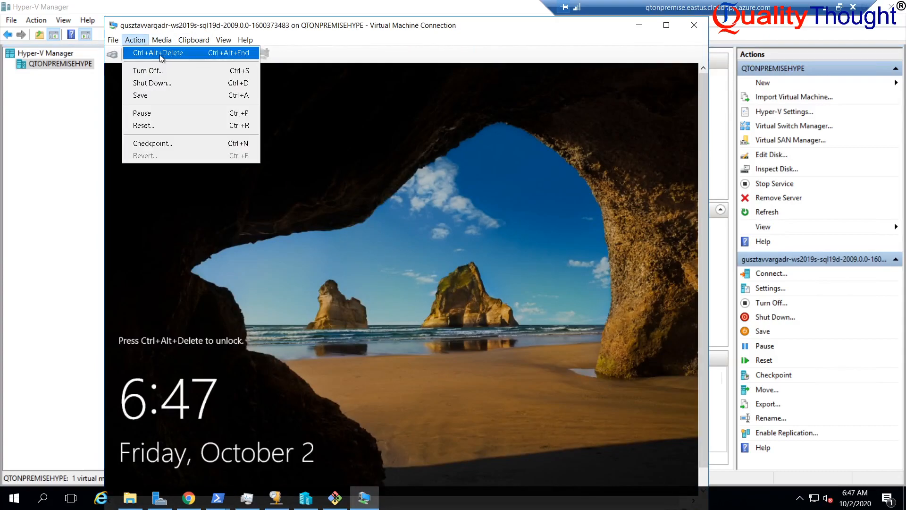
{"action": "left_click", "coordinate": [157, 52]}
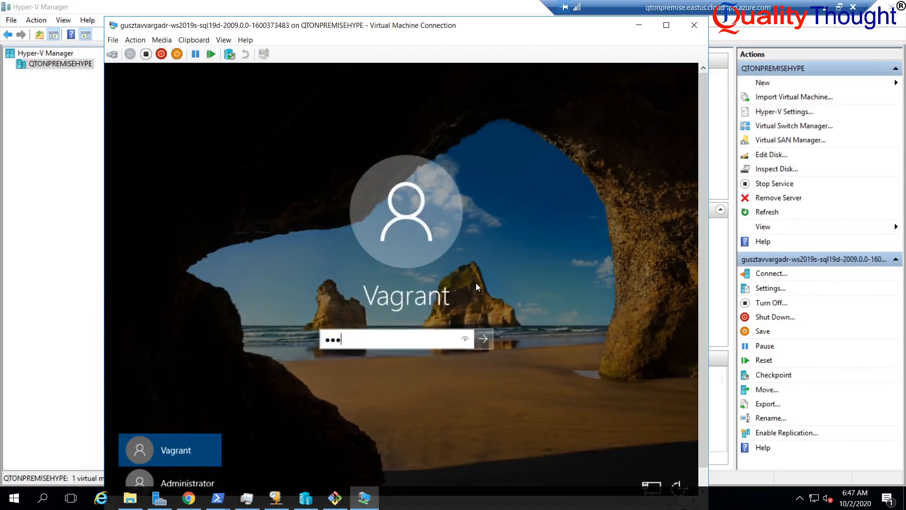
{"action": "left_click", "coordinate": [482, 340]}
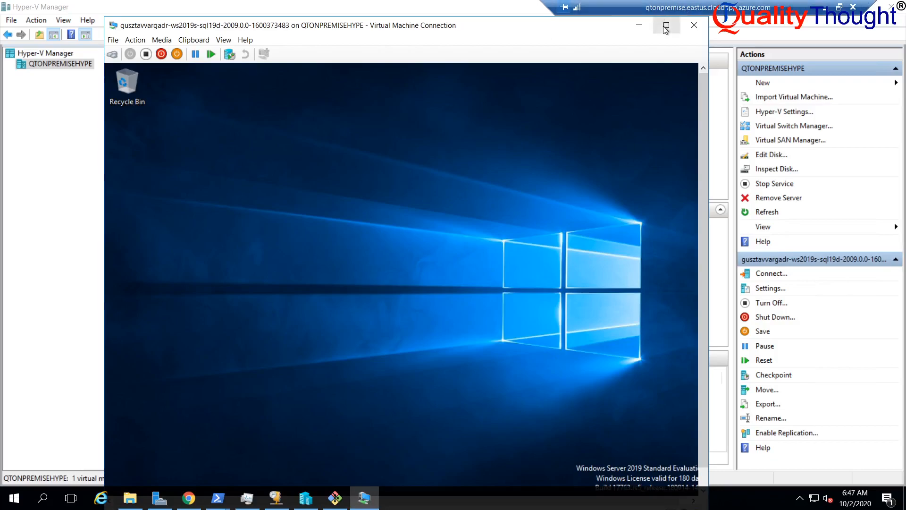
{"action": "left_click", "coordinate": [665, 25]}
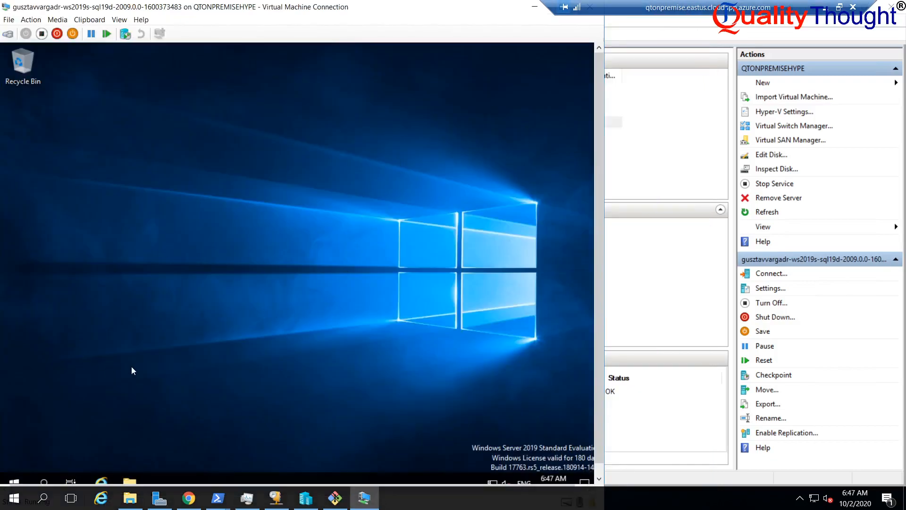
Expand Microsoft SQL Server 2019 and SQL Server Tools 18 in Start, then launch Server Manager.
{"action": "left_click", "coordinate": [13, 497]}
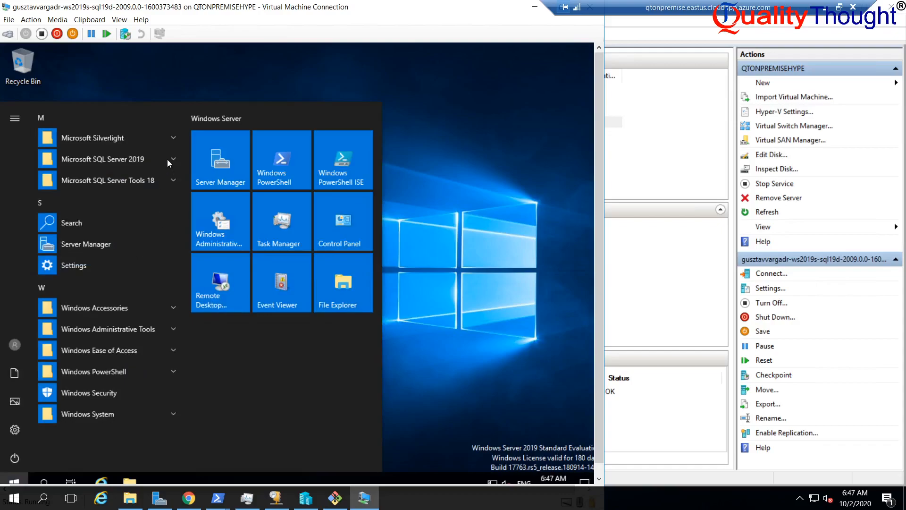
{"action": "mouse_move", "coordinate": [113, 162]}
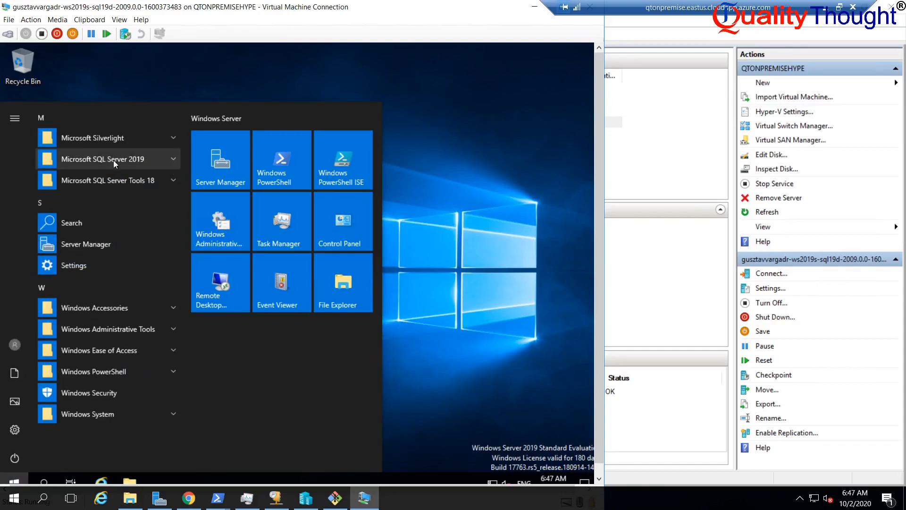
{"action": "left_click", "coordinate": [107, 158]}
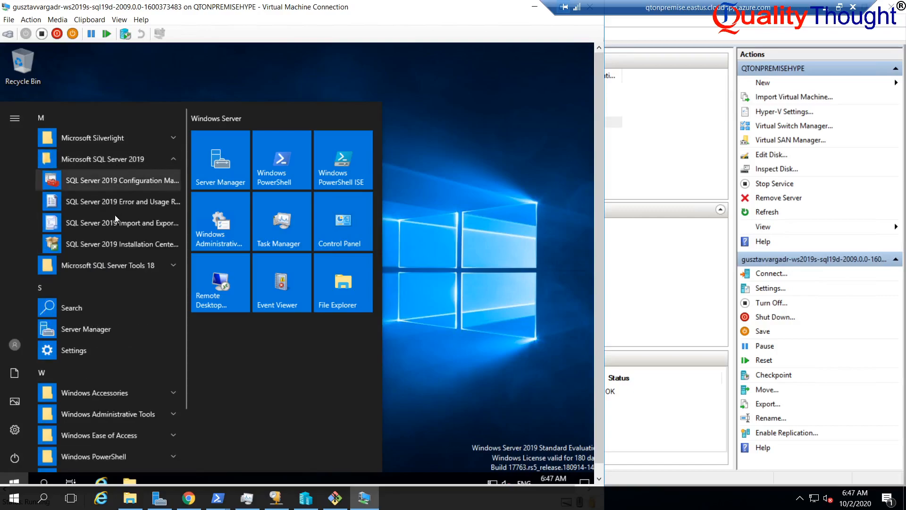
{"action": "left_click", "coordinate": [110, 266]}
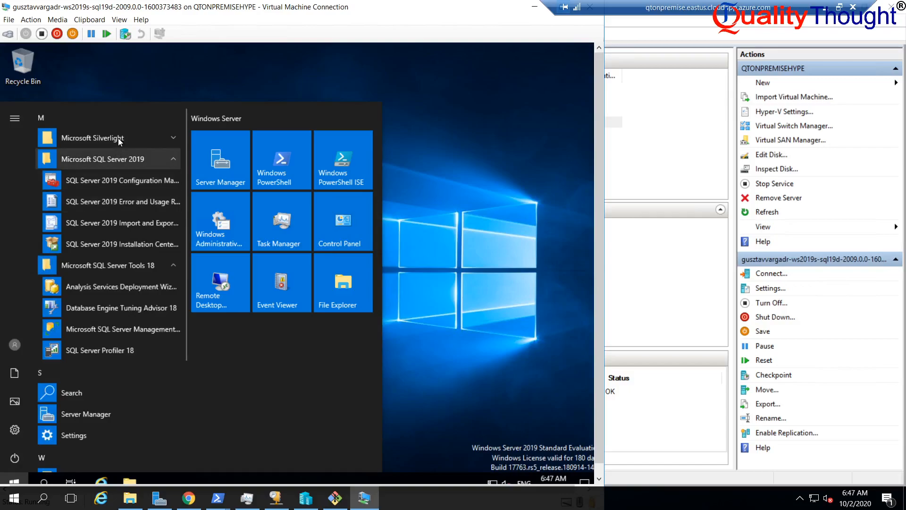
{"action": "scroll", "scroll_direction": "down", "scroll_amount": 3}
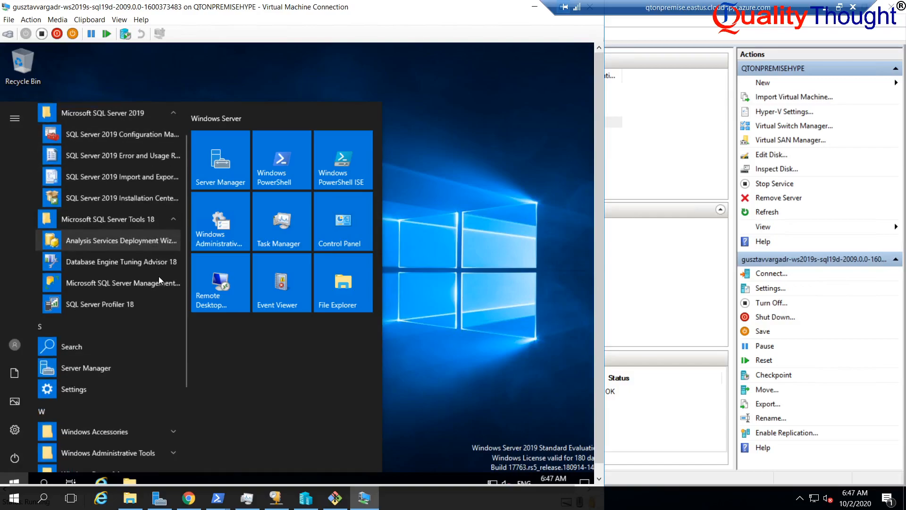
{"action": "scroll", "scroll_direction": "down", "scroll_amount": 3}
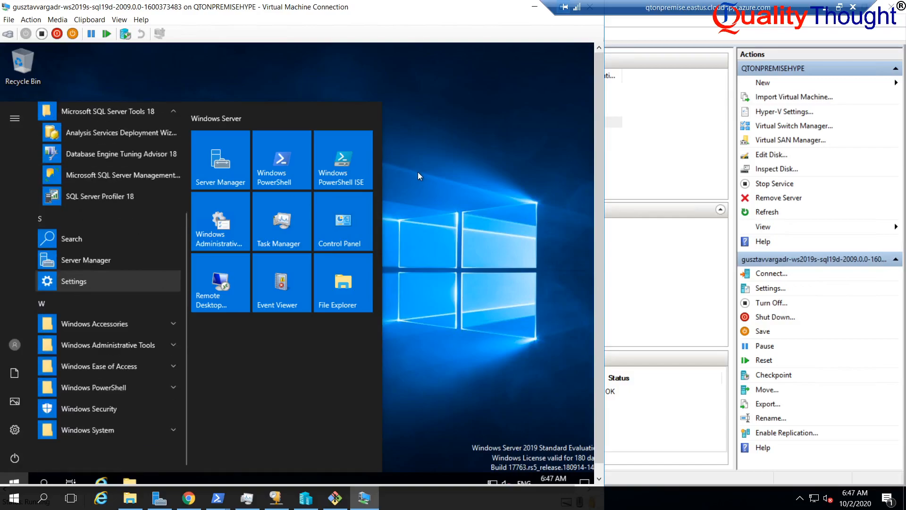
{"action": "mouse_move", "coordinate": [219, 156]}
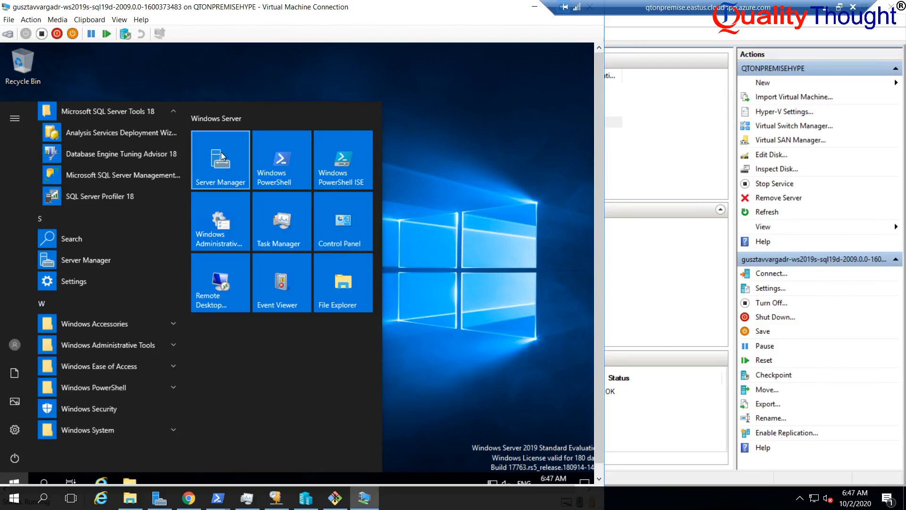
{"action": "left_click", "coordinate": [219, 156]}
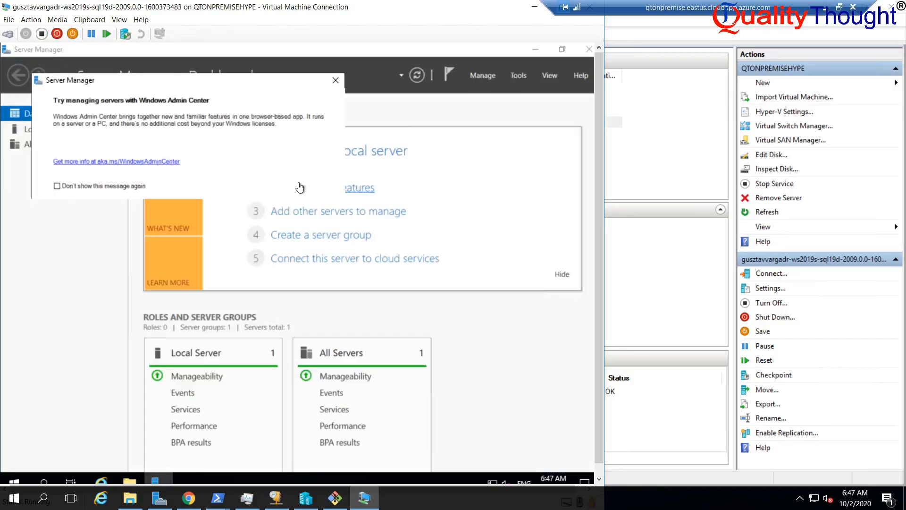
{"action": "mouse_move", "coordinate": [234, 137]}
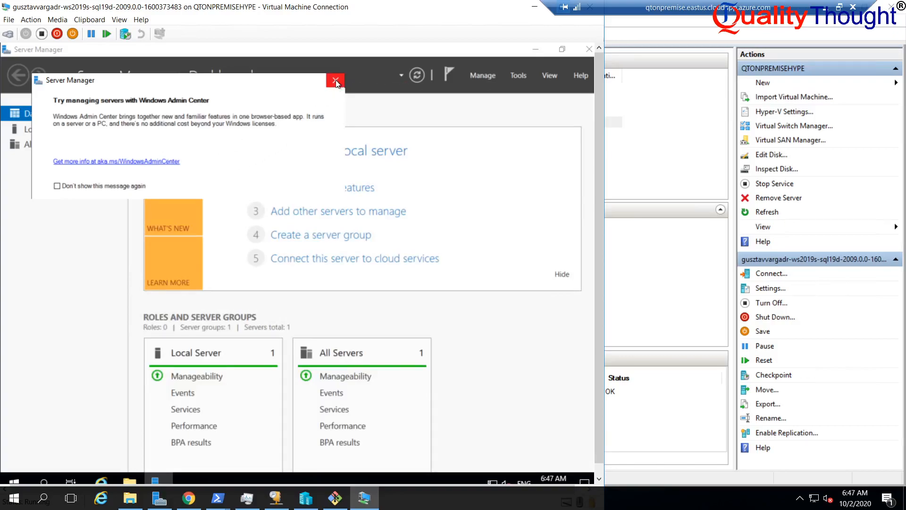
{"action": "mouse_move", "coordinate": [335, 80]}
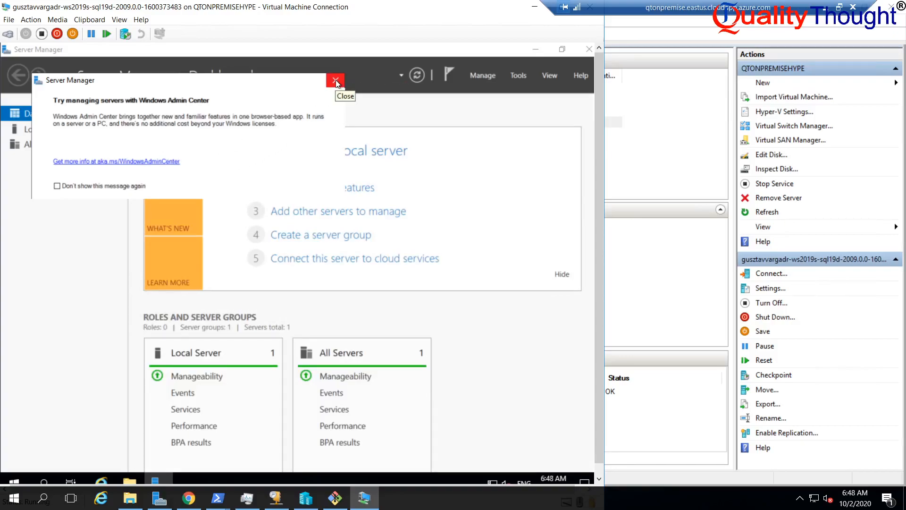
Close the 'Try managing servers with Windows Admin Center' pop-up.
{"action": "left_click", "coordinate": [335, 80]}
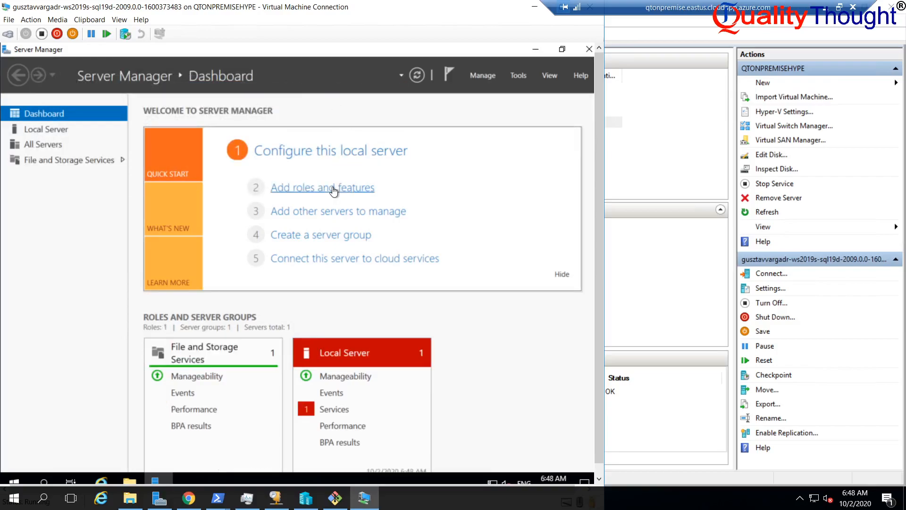
In Add Roles and Features, select the Web Server (IIS) role with its management tools.
{"action": "left_click", "coordinate": [321, 187]}
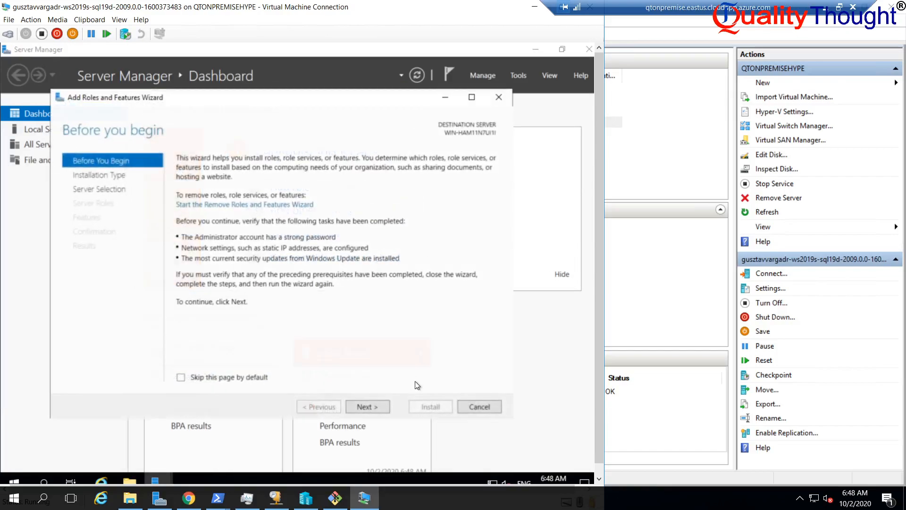
{"action": "left_click", "coordinate": [367, 406]}
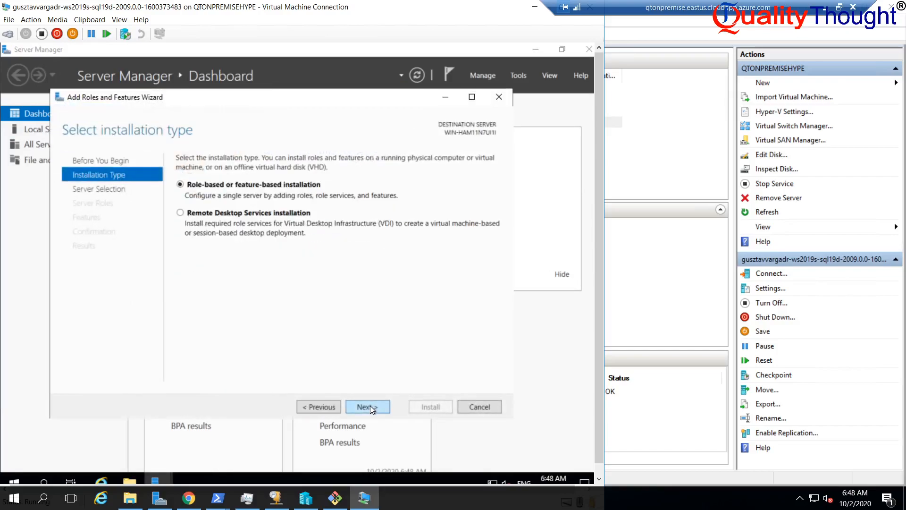
{"action": "left_click", "coordinate": [368, 406]}
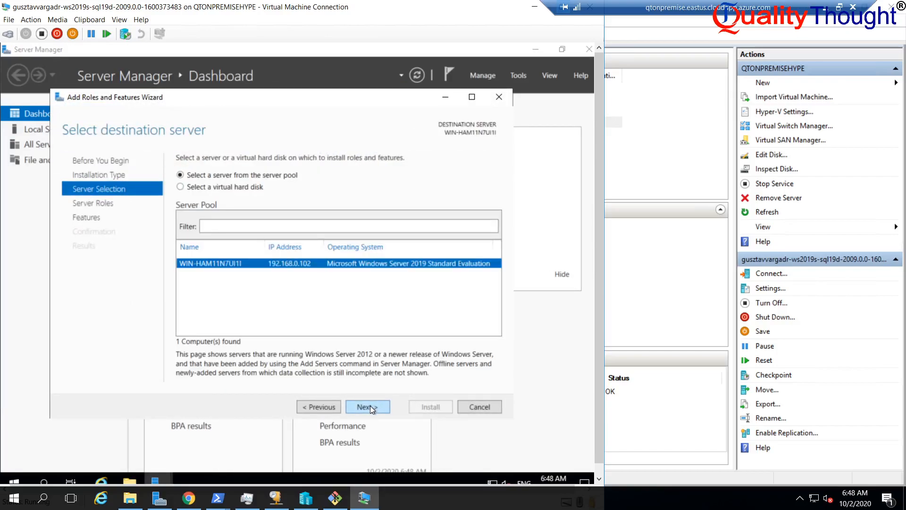
{"action": "left_click", "coordinate": [367, 406]}
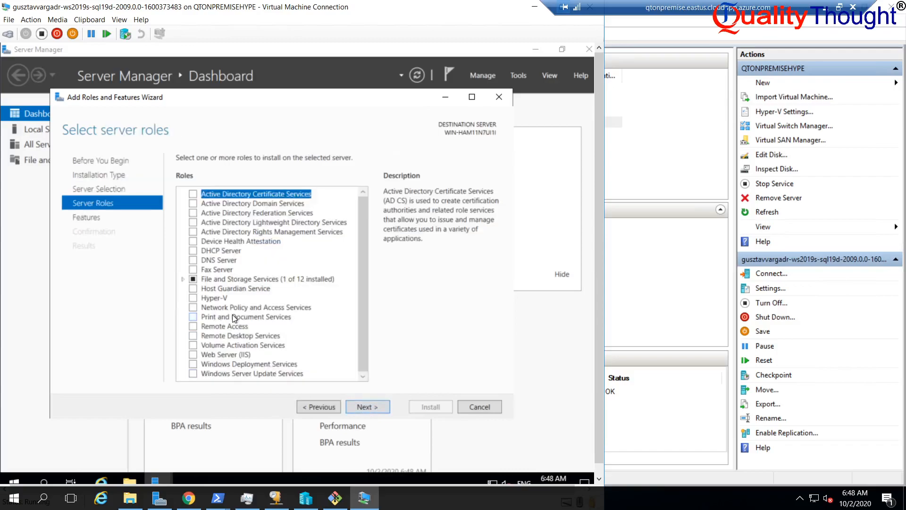
{"action": "left_click", "coordinate": [226, 354]}
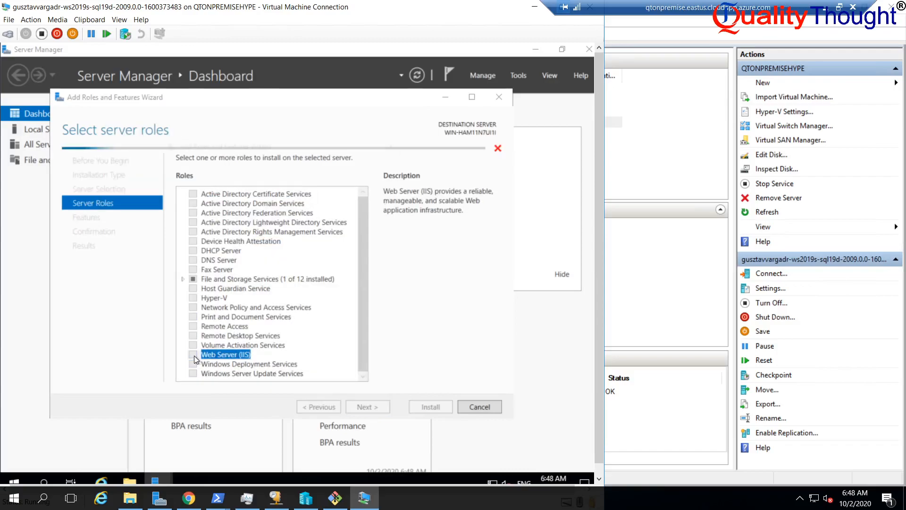
{"action": "left_click", "coordinate": [194, 355]}
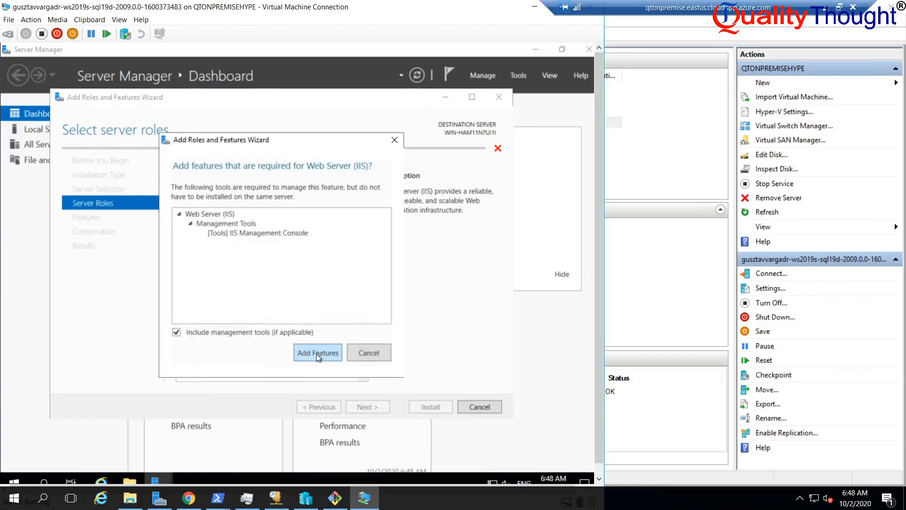
{"action": "left_click", "coordinate": [318, 352]}
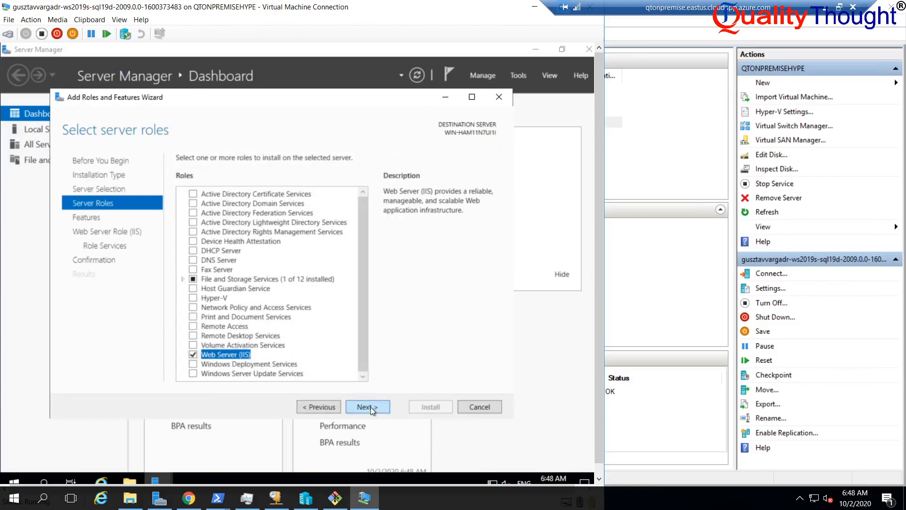
Keep default features and role services and start the IIS installation.
{"action": "left_click", "coordinate": [368, 406]}
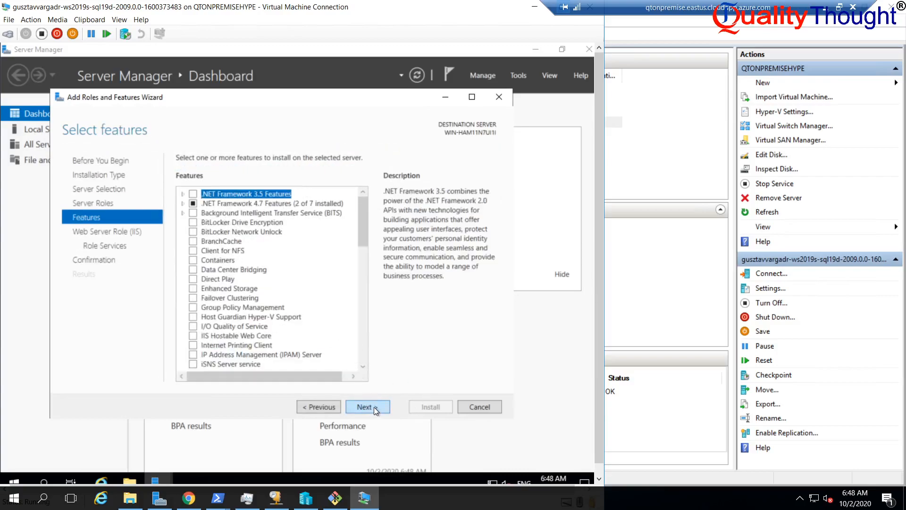
{"action": "left_click", "coordinate": [367, 406]}
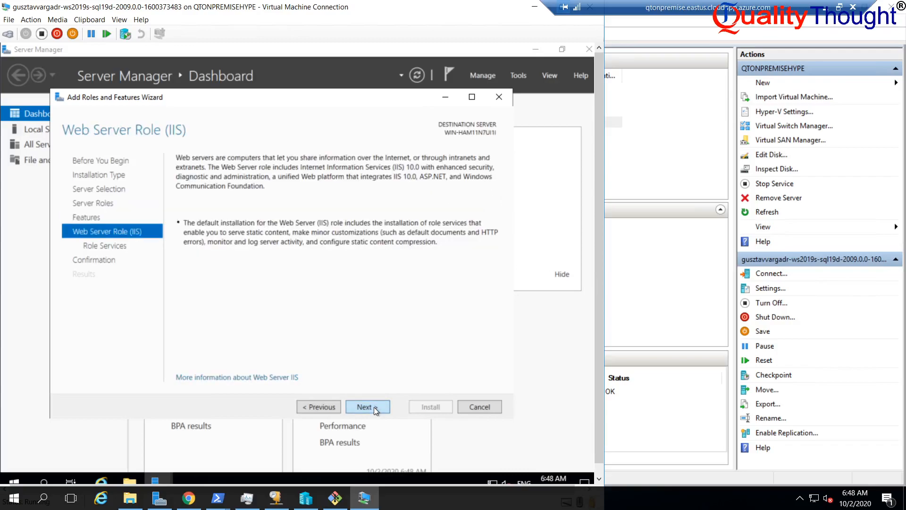
{"action": "left_click", "coordinate": [368, 406]}
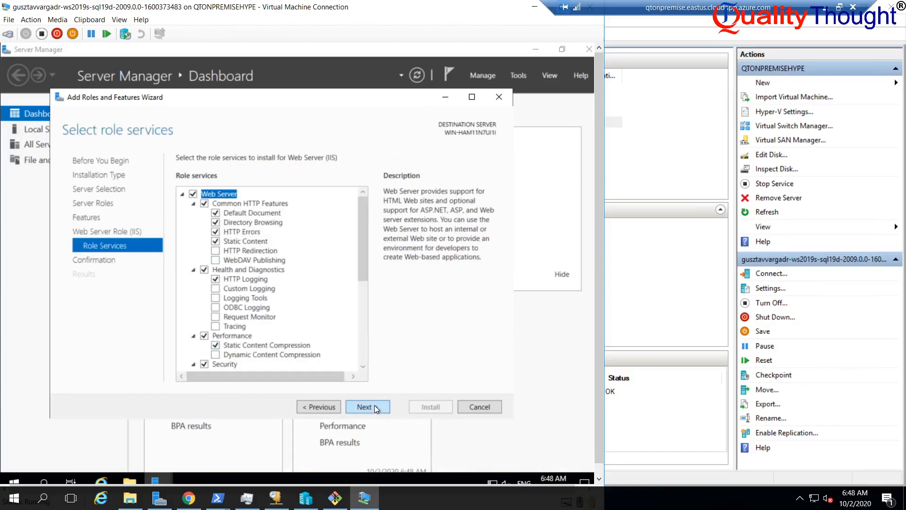
{"action": "left_click", "coordinate": [367, 406]}
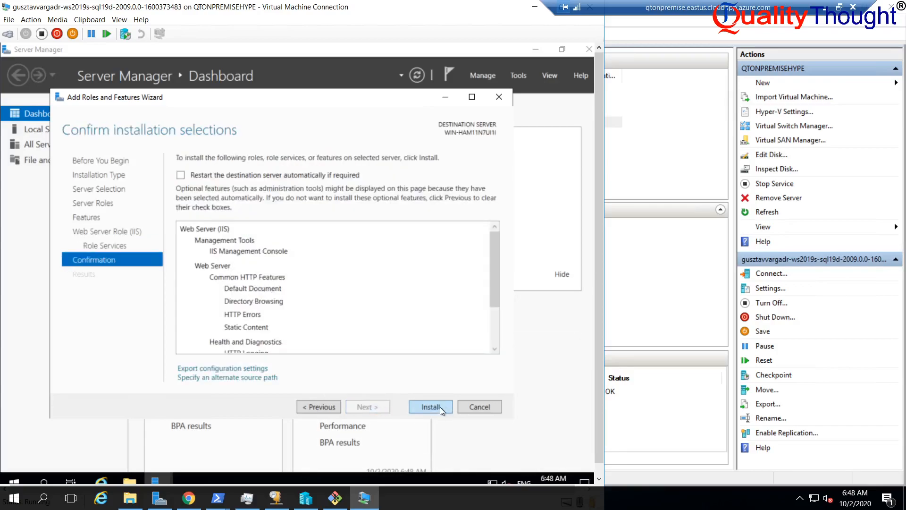
{"action": "left_click", "coordinate": [430, 407]}
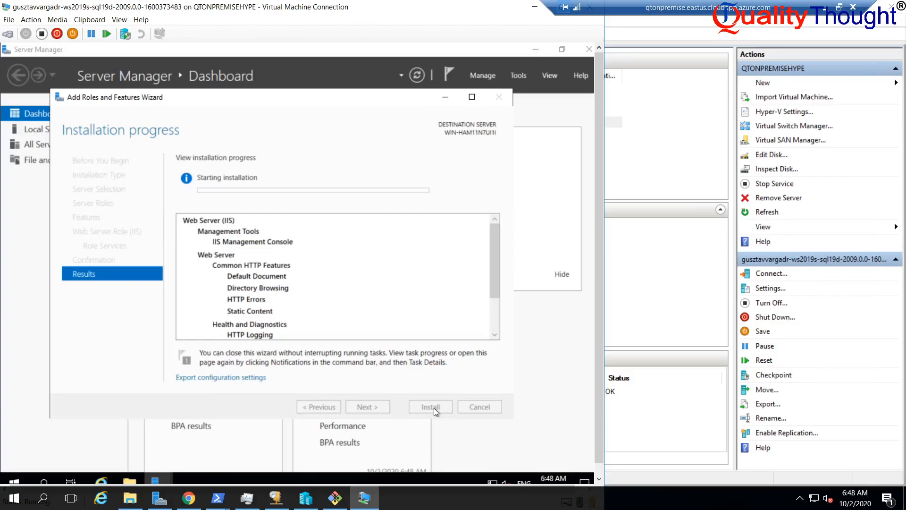
{"action": "left_click", "coordinate": [430, 406]}
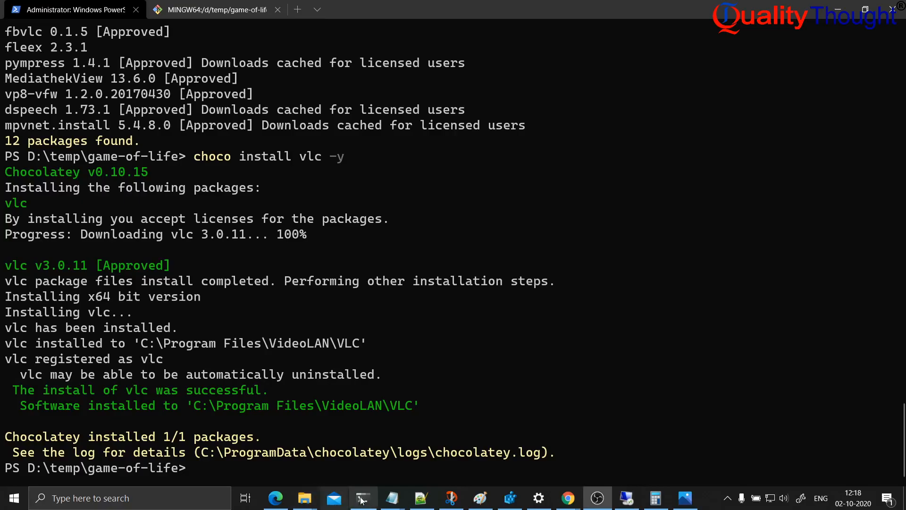
{"action": "left_click", "coordinate": [479, 497]}
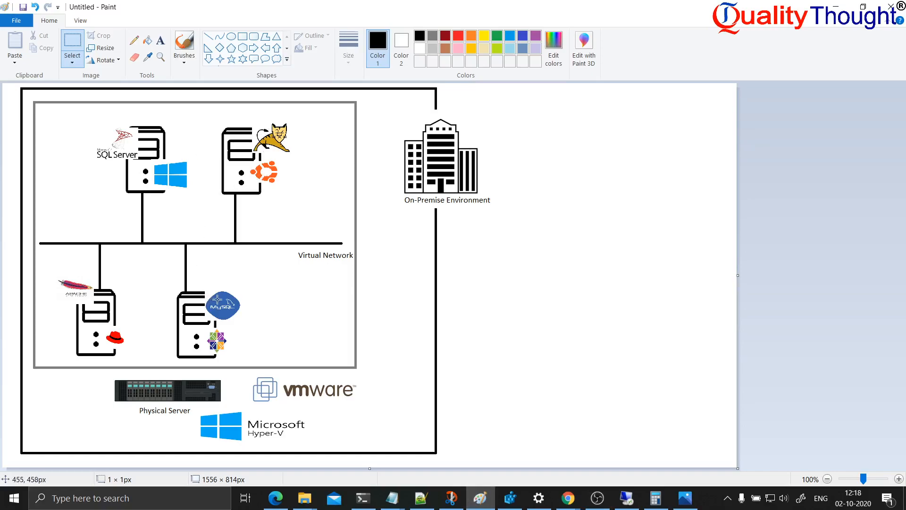
{"action": "mouse_move", "coordinate": [225, 316]}
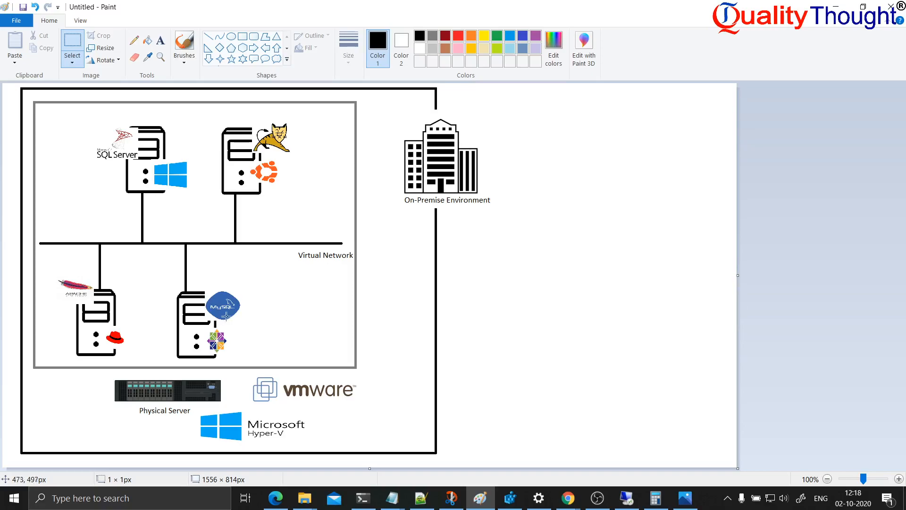
{"action": "mouse_move", "coordinate": [218, 341]}
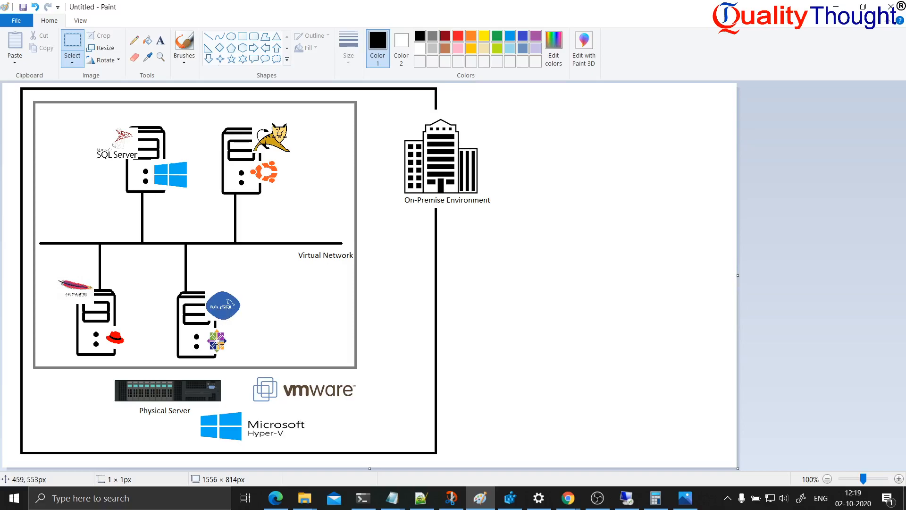
{"action": "mouse_move", "coordinate": [106, 330]}
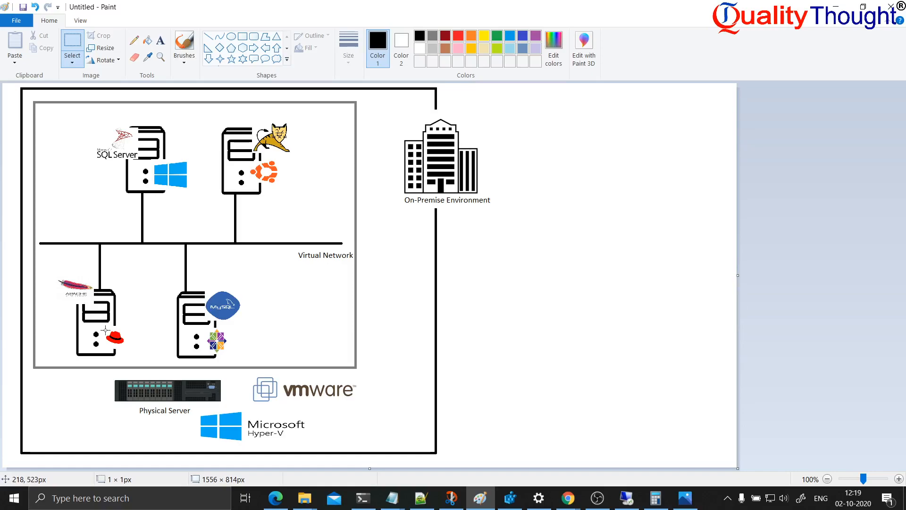
{"action": "mouse_move", "coordinate": [2, 94]}
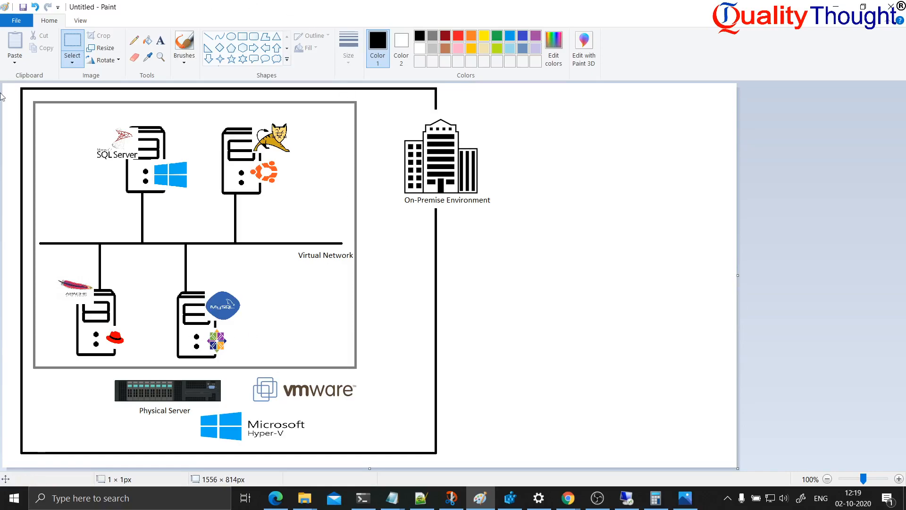
{"action": "mouse_move", "coordinate": [355, 149]}
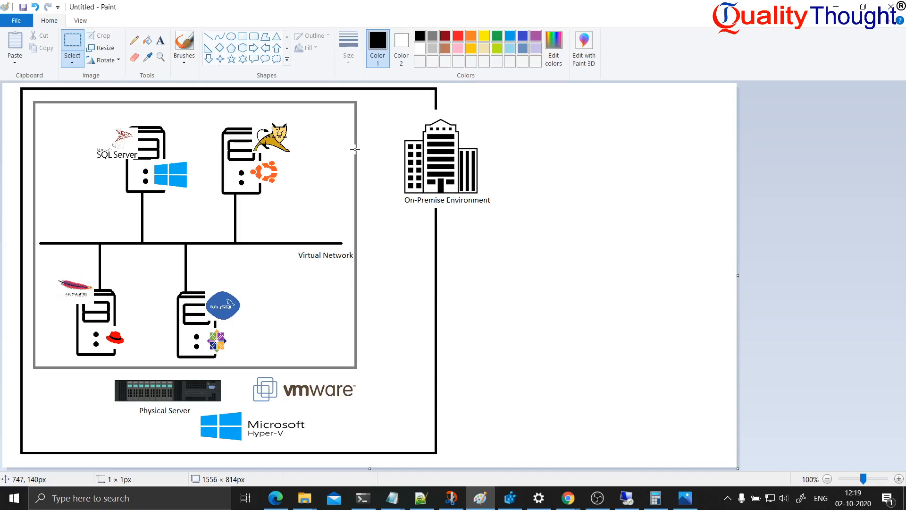
{"action": "mouse_move", "coordinate": [638, 491]}
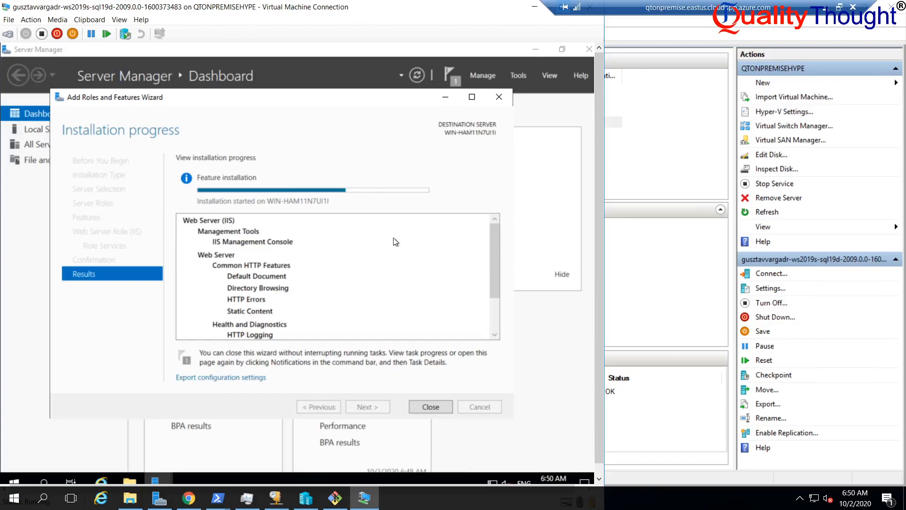
{"action": "mouse_move", "coordinate": [399, 250]}
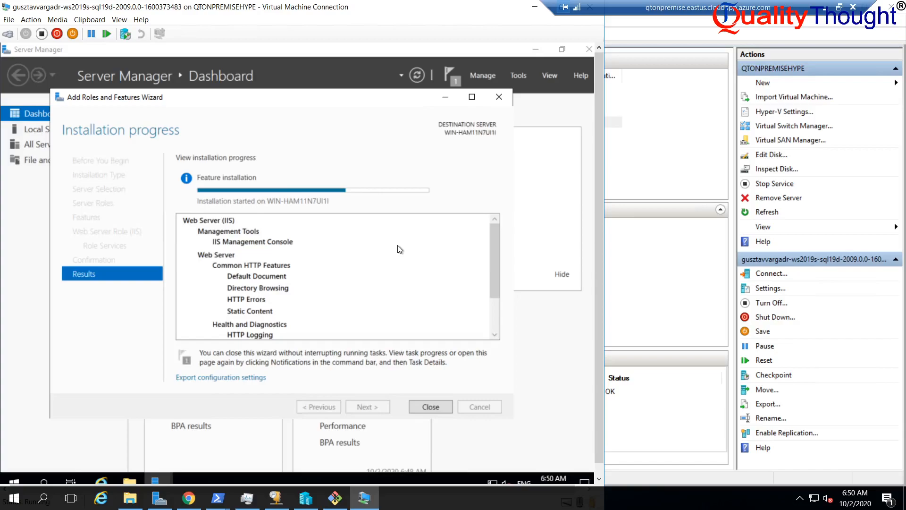
{"action": "mouse_move", "coordinate": [348, 136]}
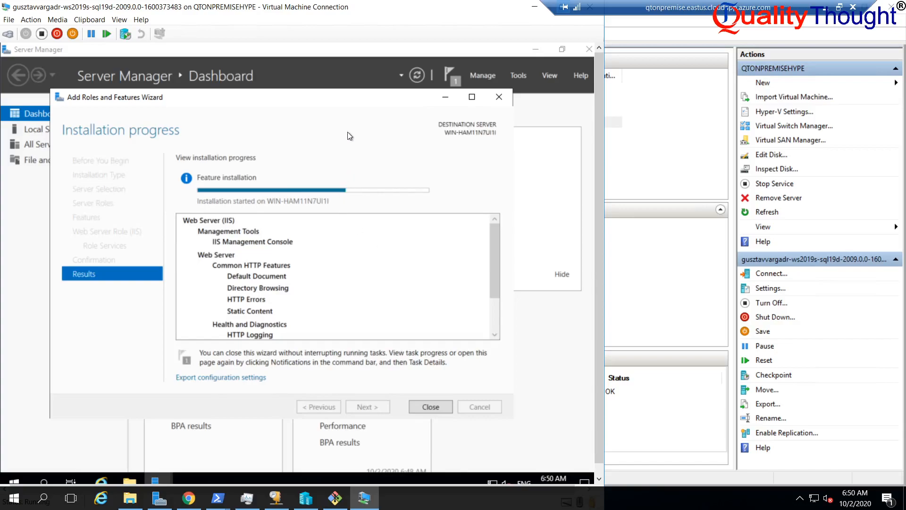
{"action": "mouse_move", "coordinate": [322, 119]}
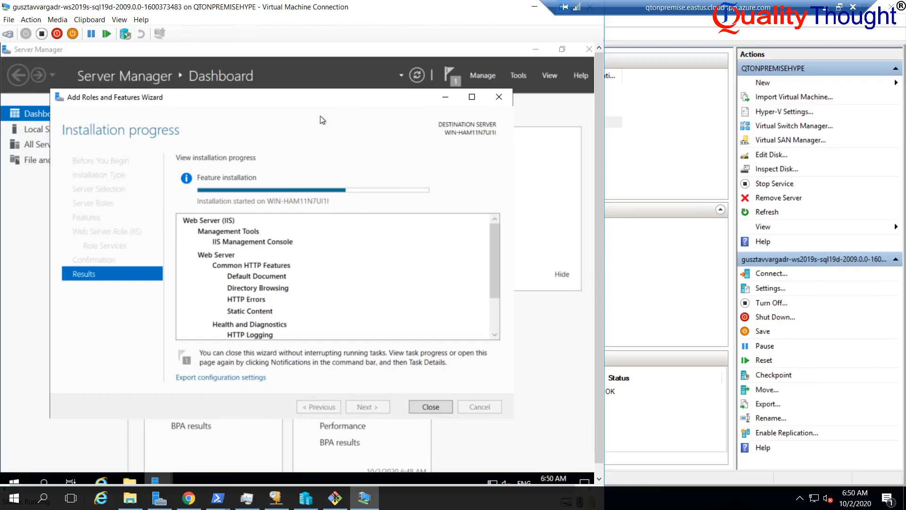
{"action": "mouse_move", "coordinate": [659, 121]}
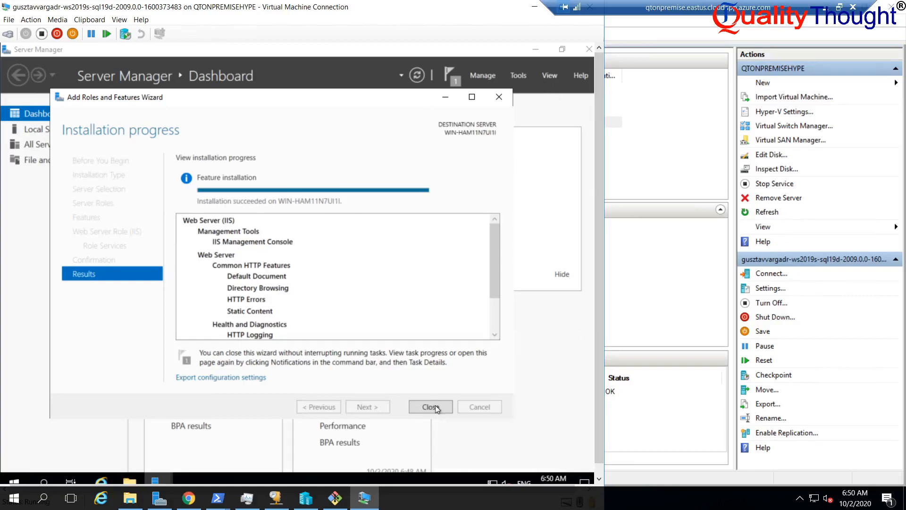
Close the Add Roles wizard once the Web Server (IIS) installation succeeds.
{"action": "left_click", "coordinate": [430, 407]}
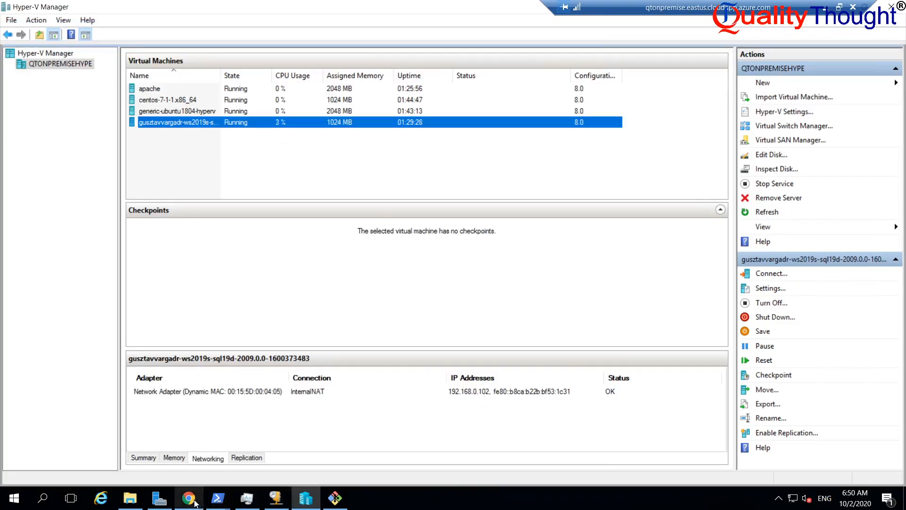
{"action": "left_click", "coordinate": [187, 498]}
{"action": "type", "text": "http"}
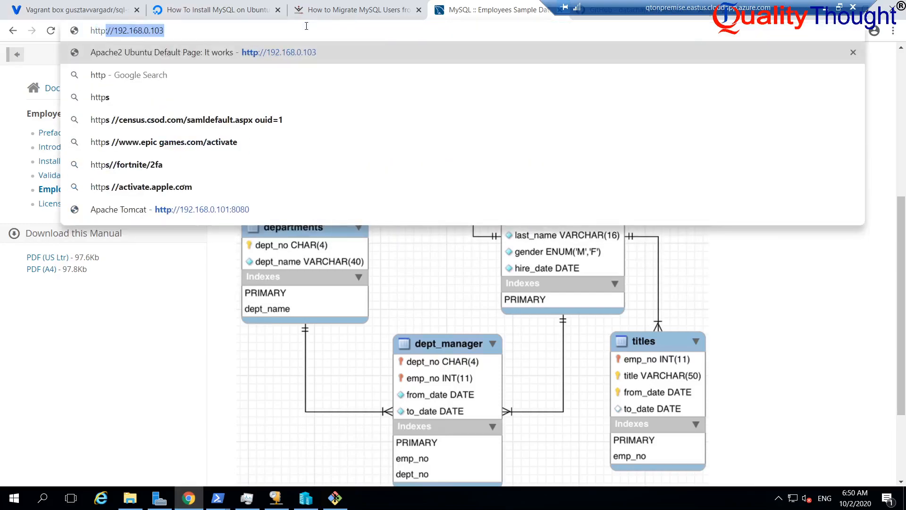
{"action": "key", "text": "Backspace"}
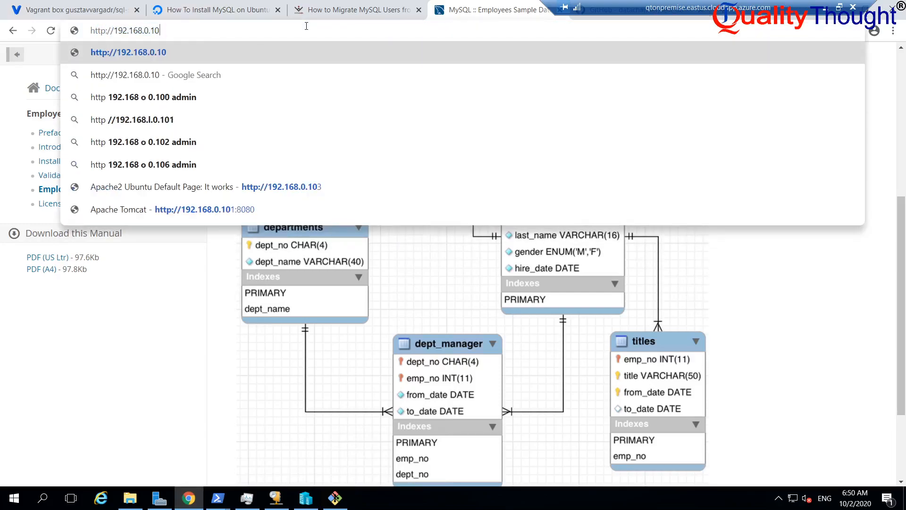
{"action": "left_click", "coordinate": [142, 141]}
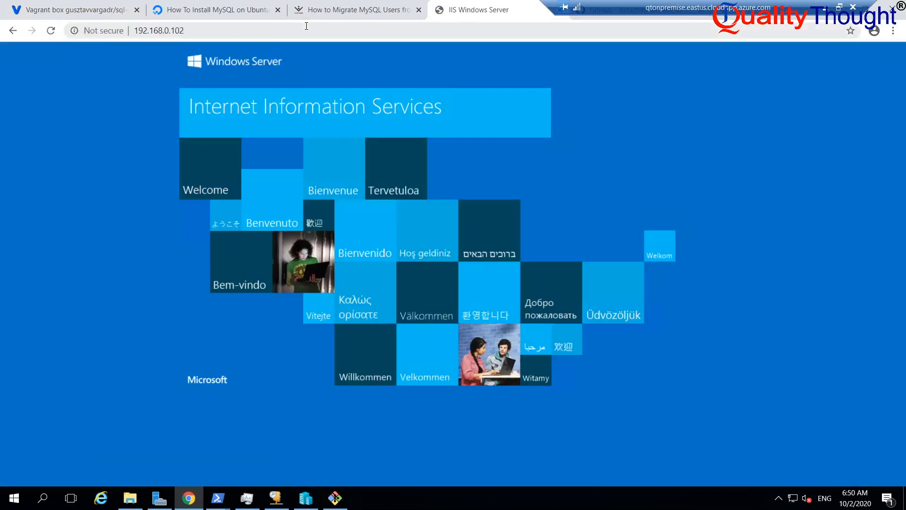